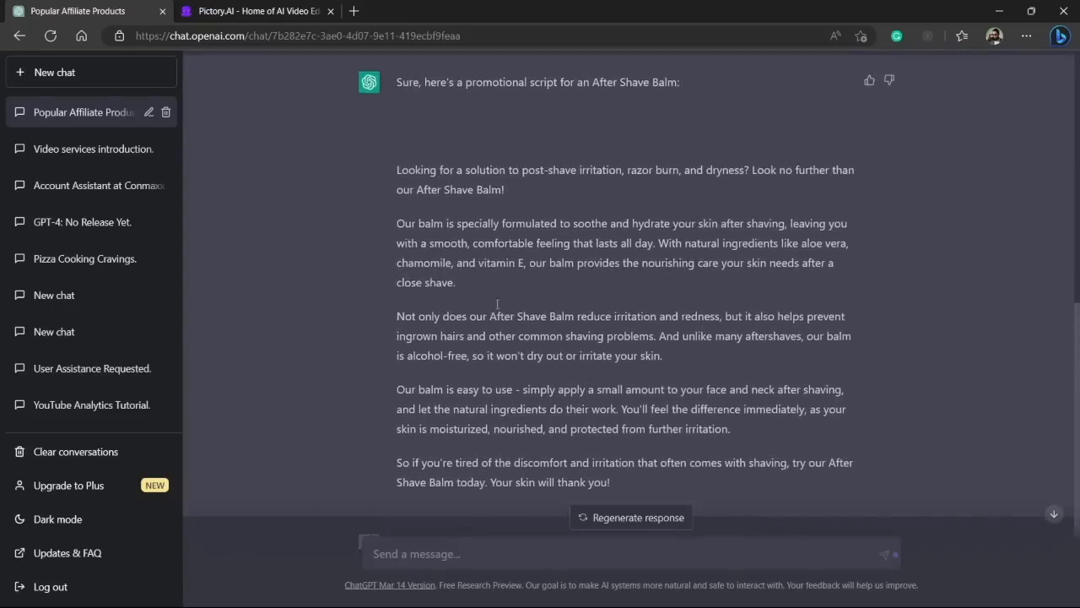
Select and copy the whole after-shave balm promotional script from the ChatGPT chat
{"action": "left_click", "coordinate": [254, 10]}
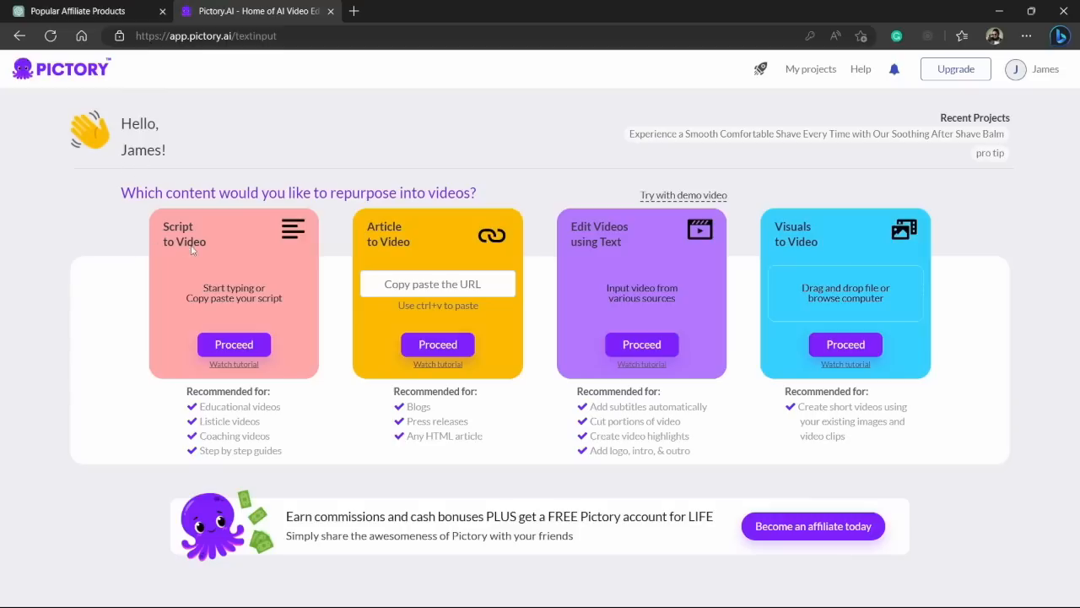
{"action": "mouse_move", "coordinate": [101, 270]}
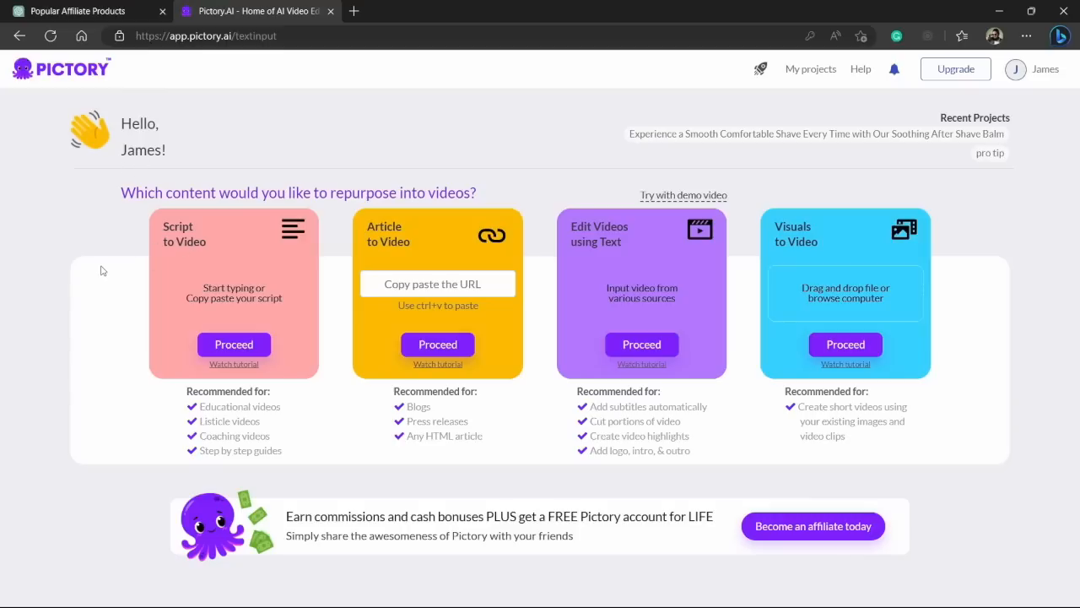
{"action": "mouse_move", "coordinate": [141, 244]}
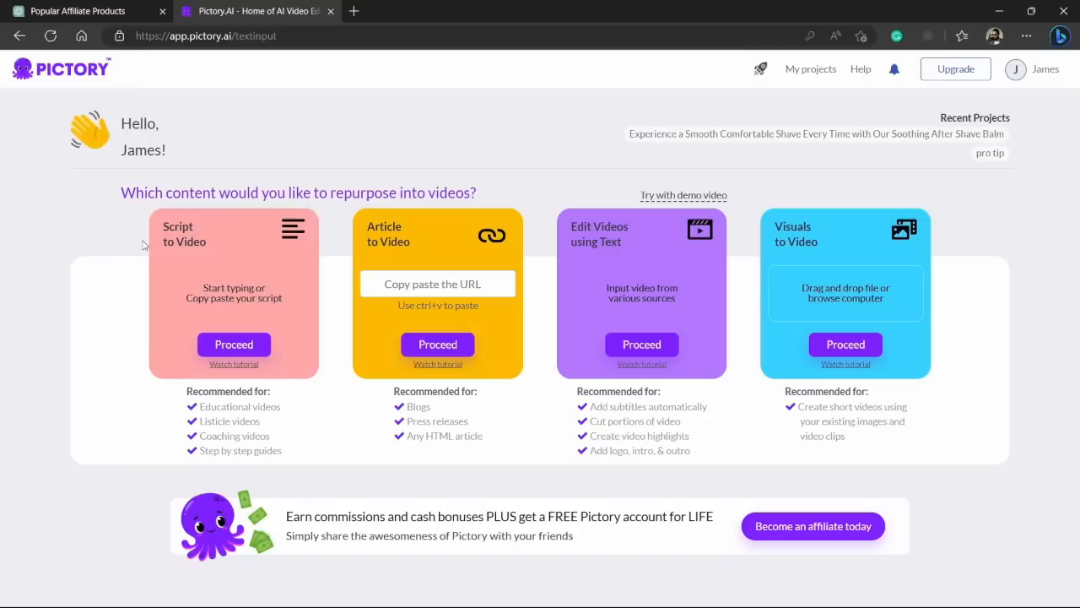
{"action": "mouse_move", "coordinate": [135, 112]}
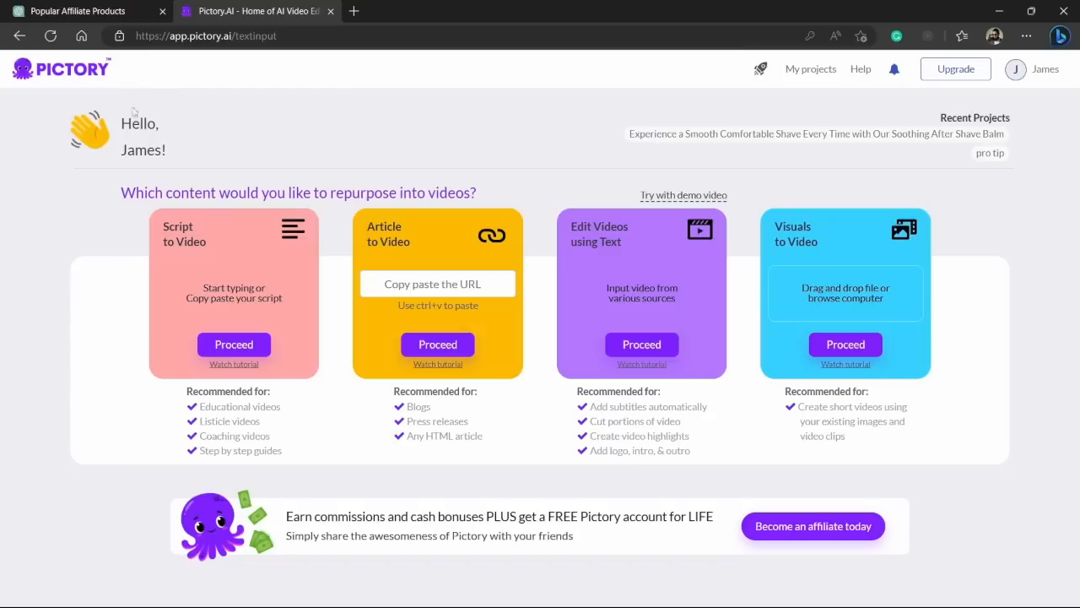
{"action": "mouse_move", "coordinate": [135, 422]}
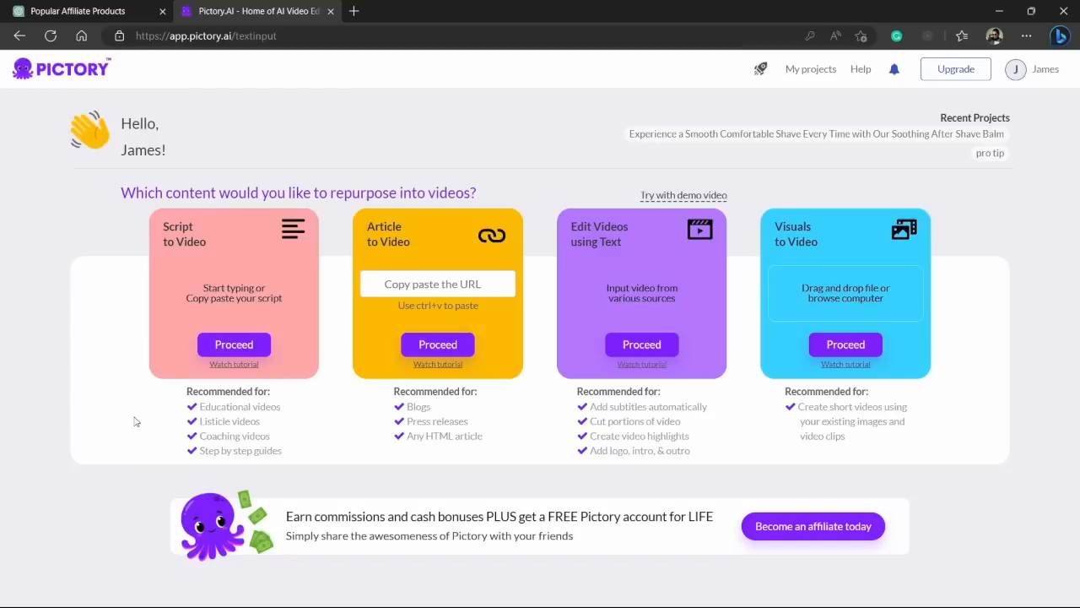
{"action": "mouse_move", "coordinate": [148, 412]}
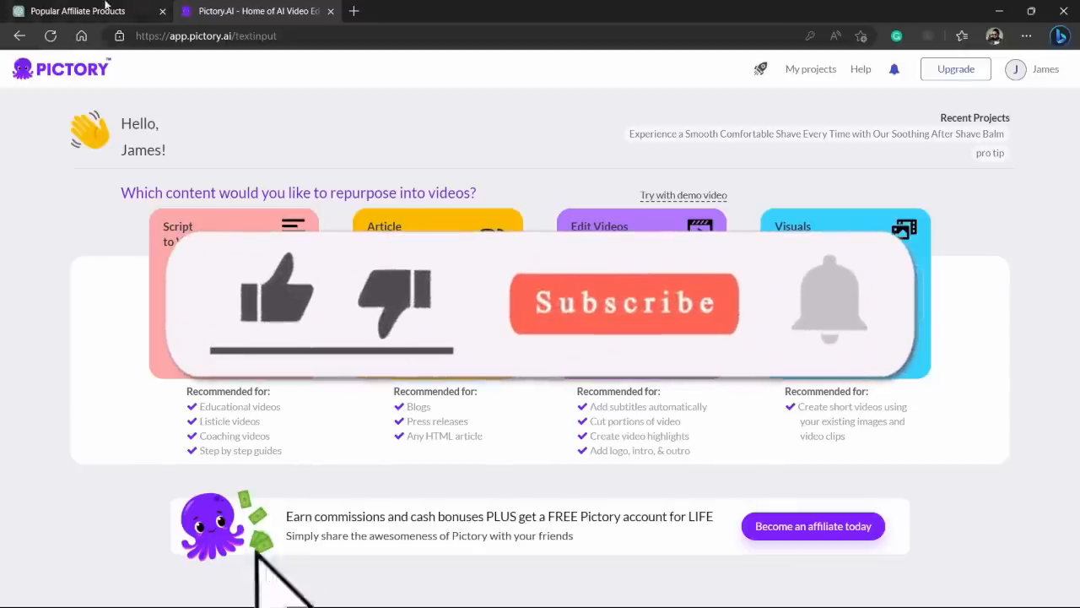
{"action": "left_click", "coordinate": [85, 10]}
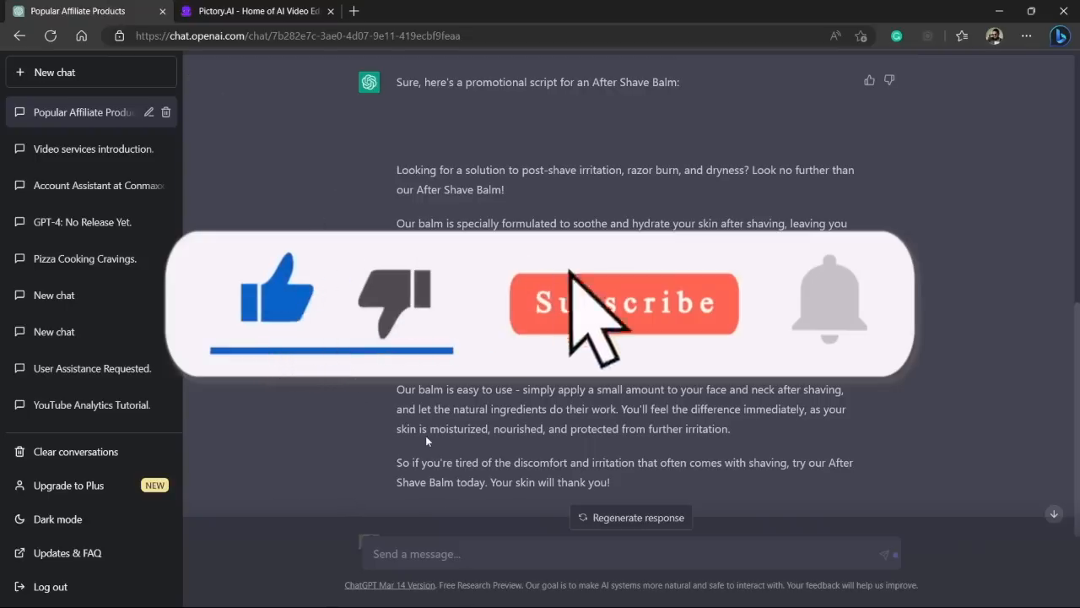
{"action": "scroll", "scroll_direction": "down", "scroll_amount": 3}
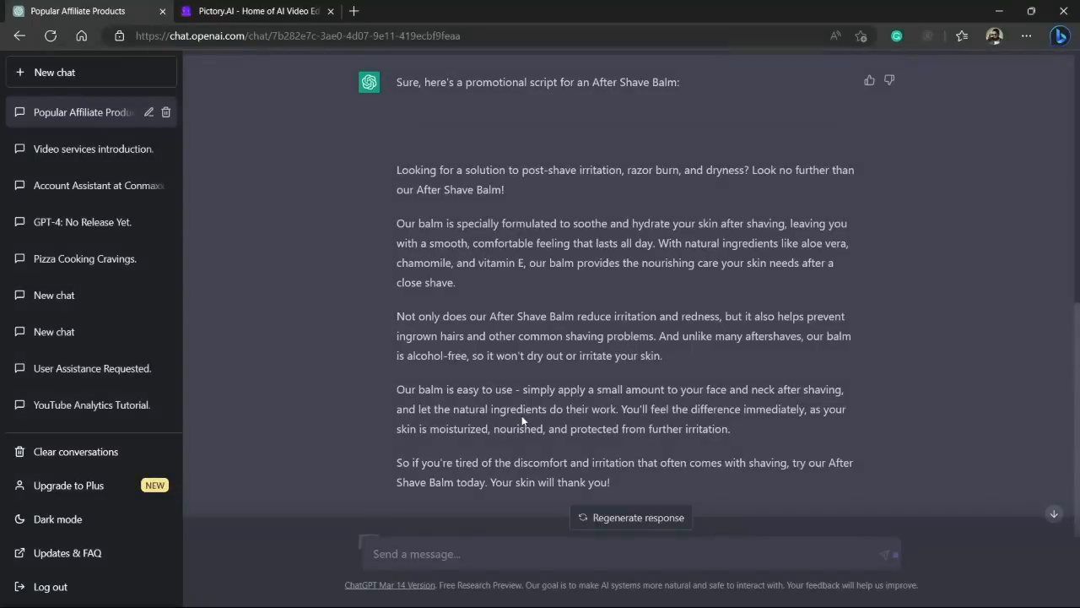
{"action": "mouse_move", "coordinate": [432, 96]}
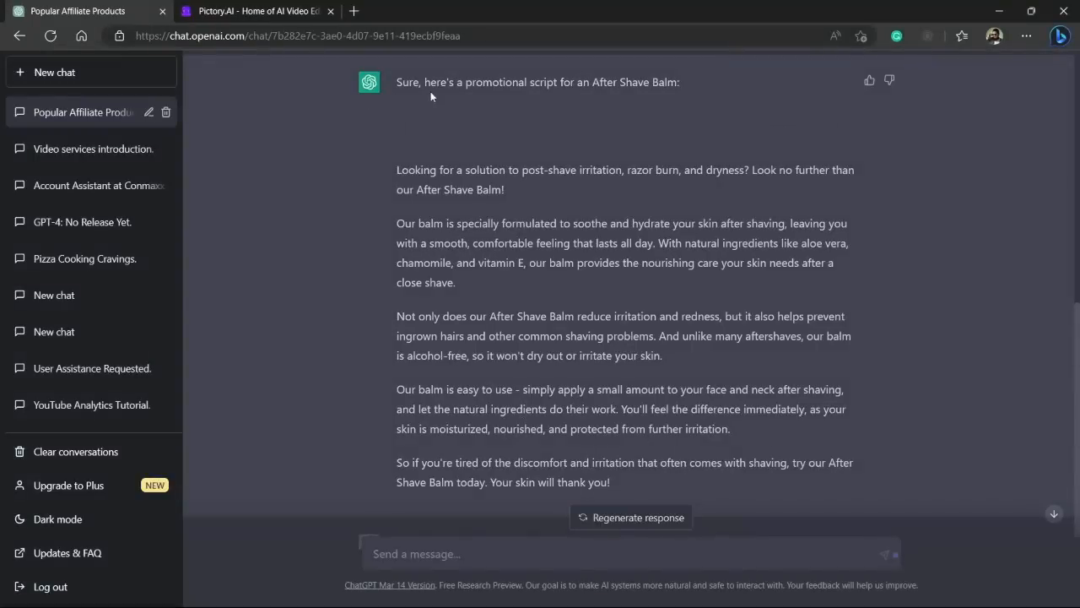
{"action": "scroll", "scroll_direction": "up", "scroll_amount": 3}
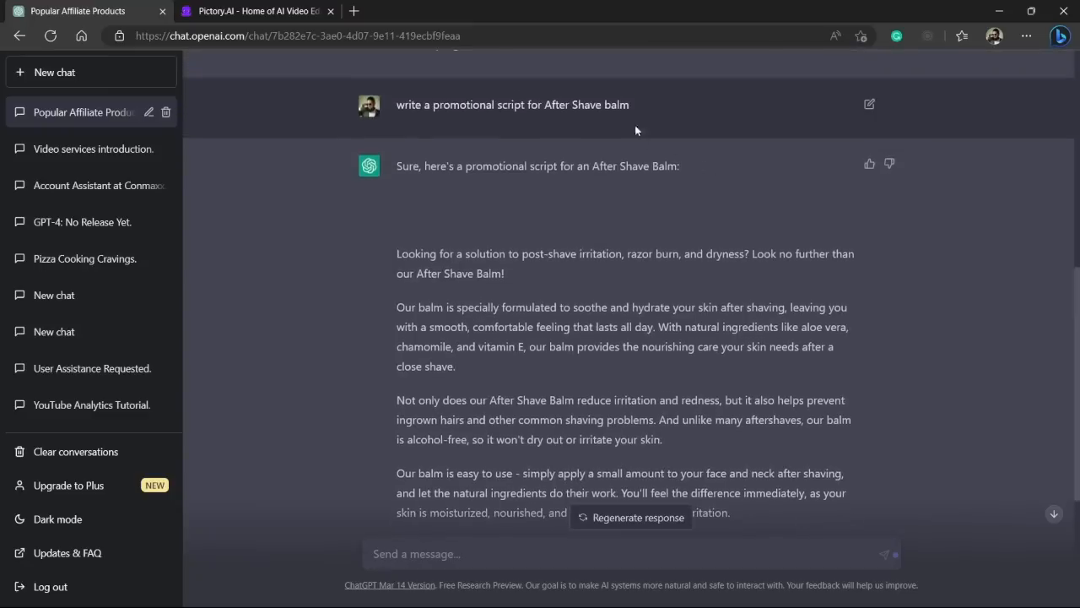
{"action": "left_click_drag", "start_coordinate": [436, 105], "coordinate": [629, 105]}
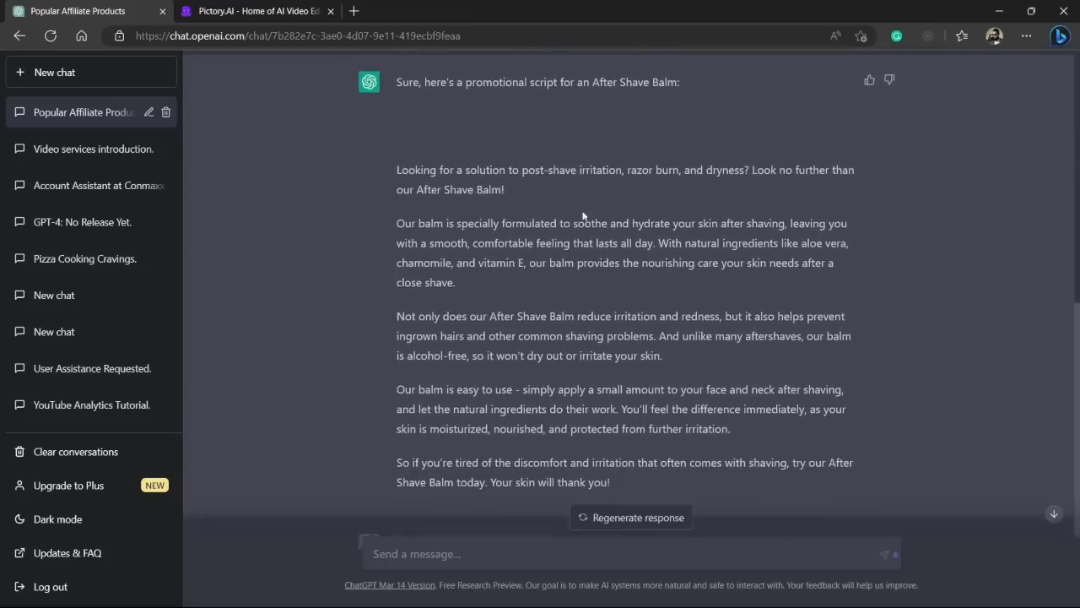
{"action": "left_click_drag", "start_coordinate": [396, 169], "coordinate": [554, 334]}
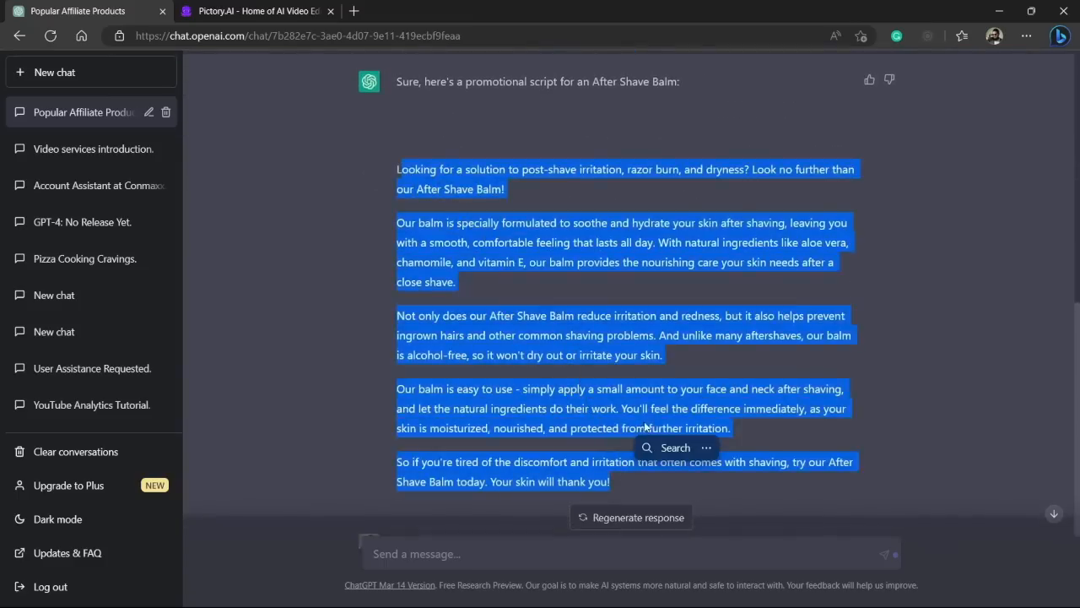
{"action": "left_click", "coordinate": [618, 485]}
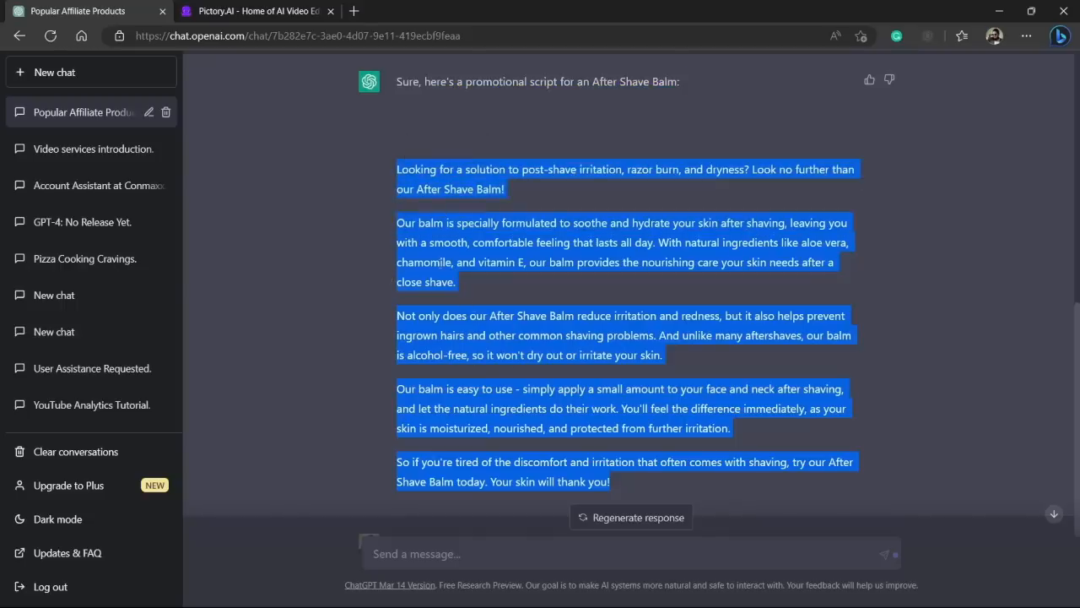
{"action": "scroll", "scroll_direction": "down", "scroll_amount": 3}
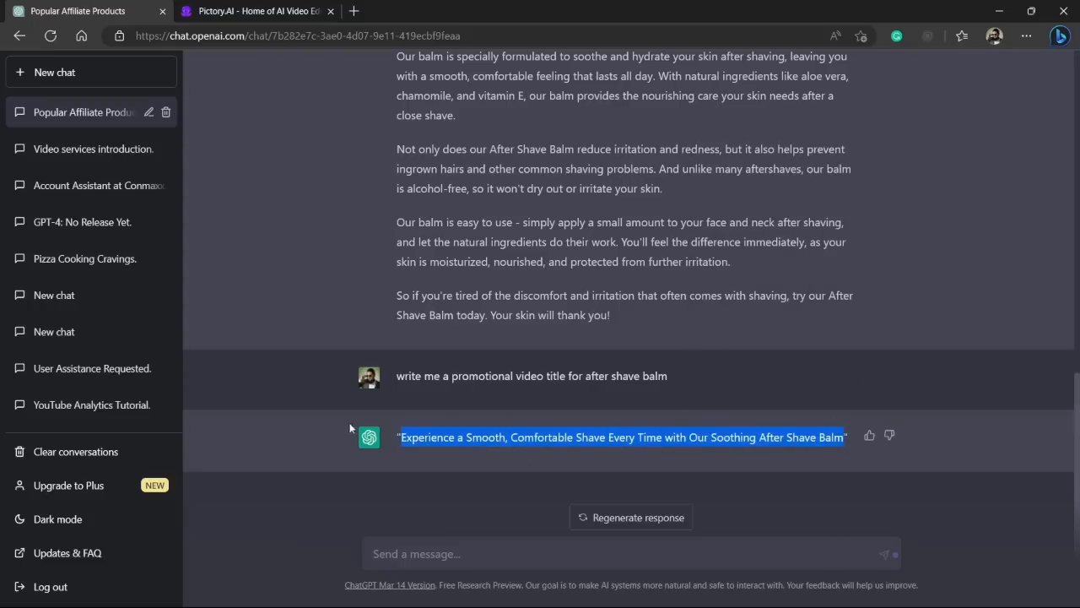
Return to the Pictory home dashboard listing the ways to create a video
{"action": "left_click", "coordinate": [253, 10]}
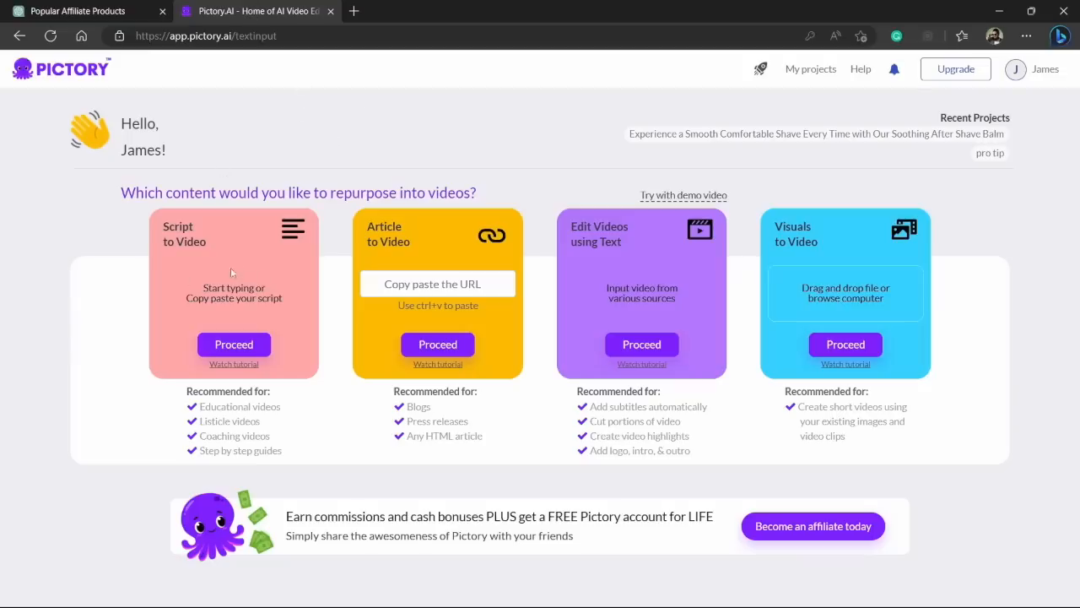
{"action": "mouse_move", "coordinate": [189, 172]}
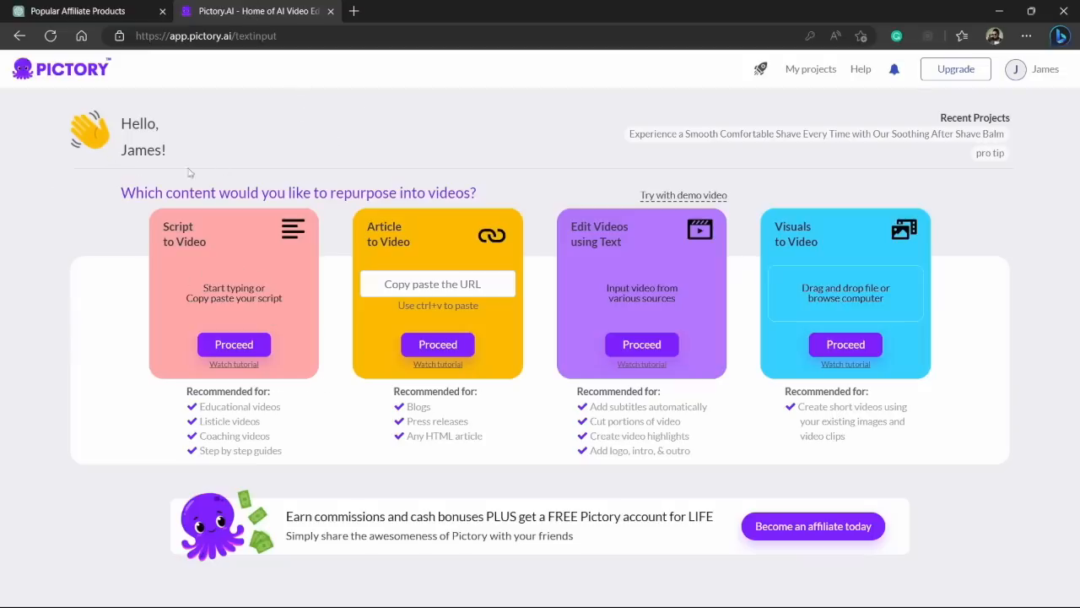
{"action": "mouse_move", "coordinate": [233, 182]}
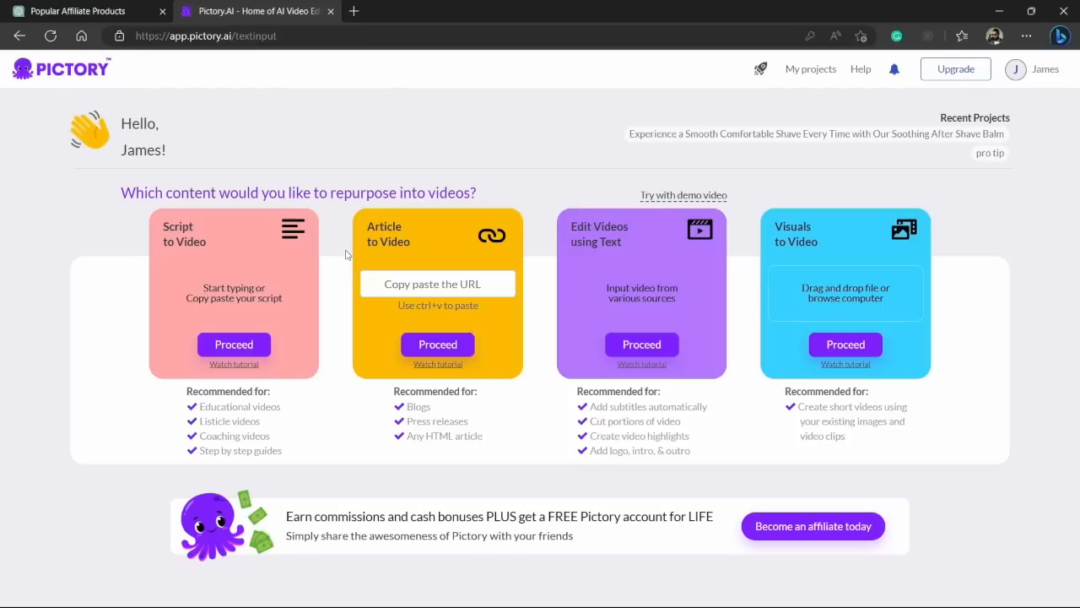
{"action": "mouse_move", "coordinate": [169, 240]}
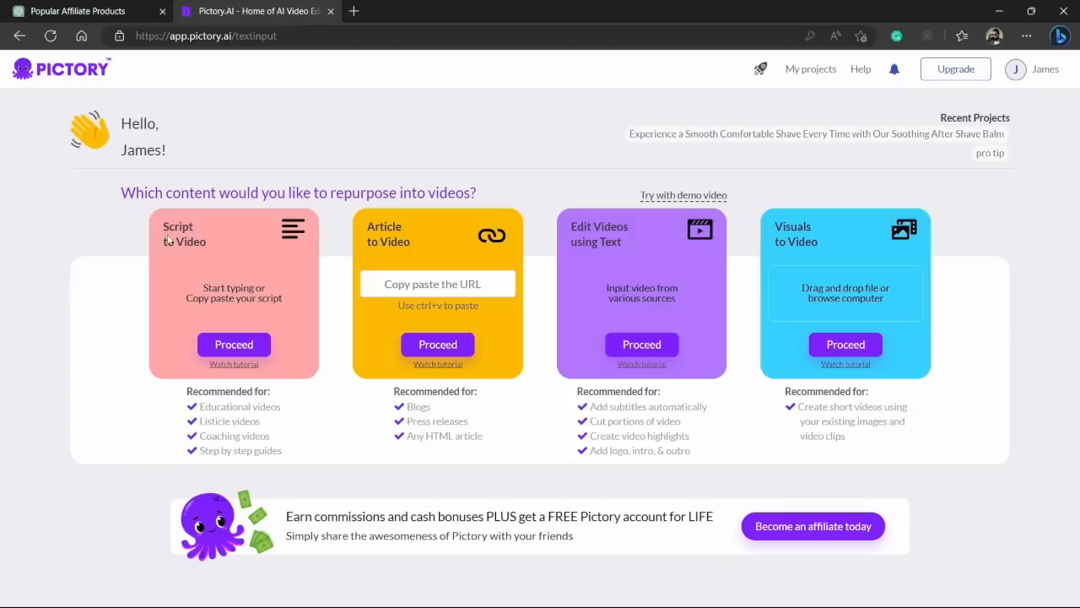
{"action": "mouse_move", "coordinate": [197, 250]}
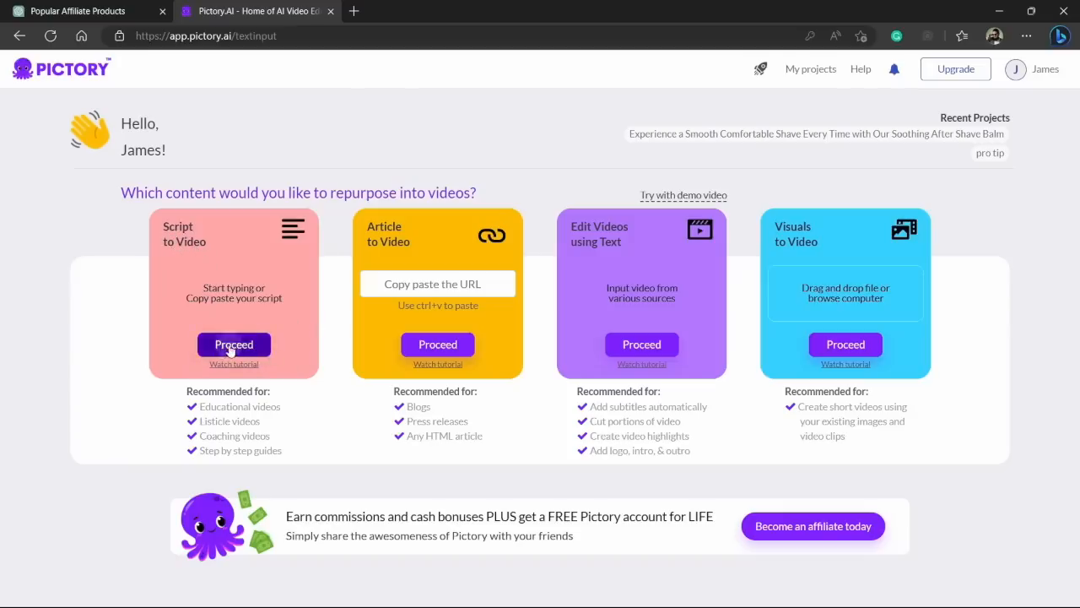
Start a Script to Video project named 'Experience a Smooth, Comfortable Shave Every Time...' and paste the full script, allowing clipboard access
{"action": "left_click", "coordinate": [233, 345]}
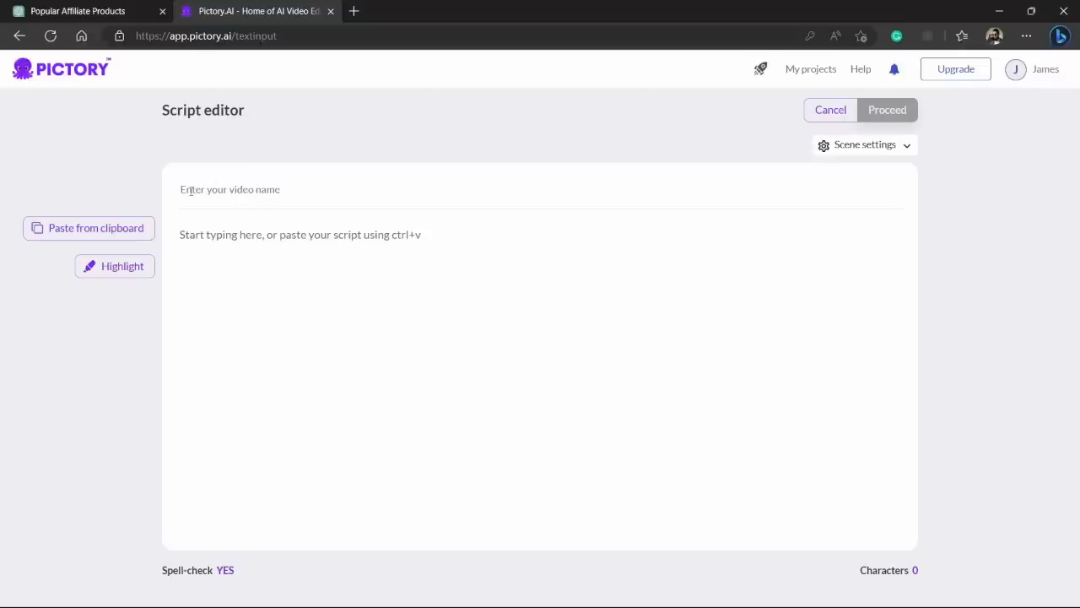
{"action": "type", "text": "Experience a Smooth, Comfortable Shave Every Time with Our Soothing After Shave Balm"}
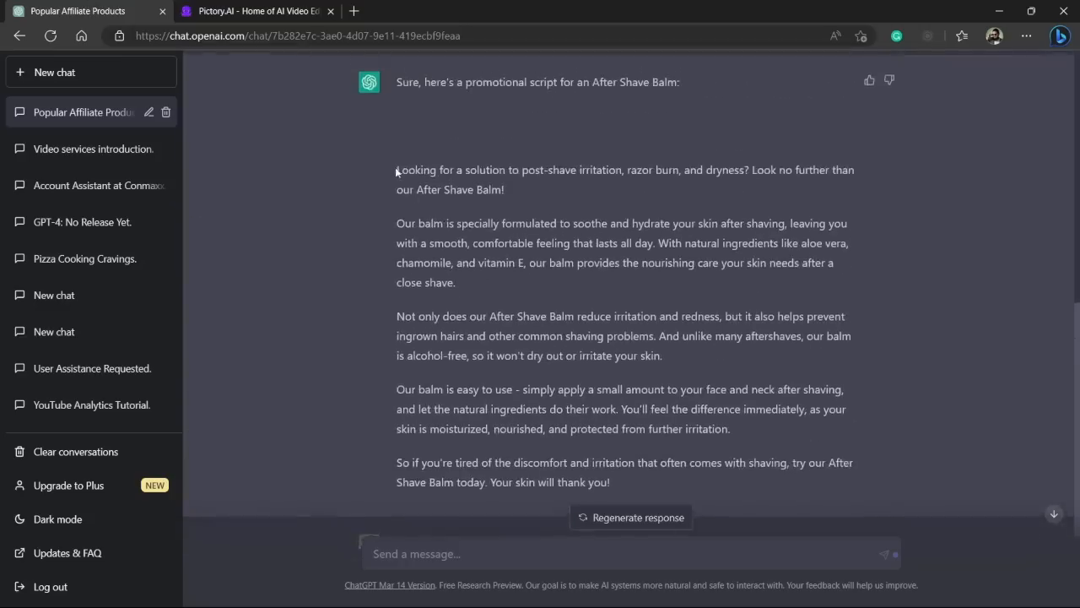
{"action": "left_click_drag", "start_coordinate": [396, 169], "coordinate": [613, 483]}
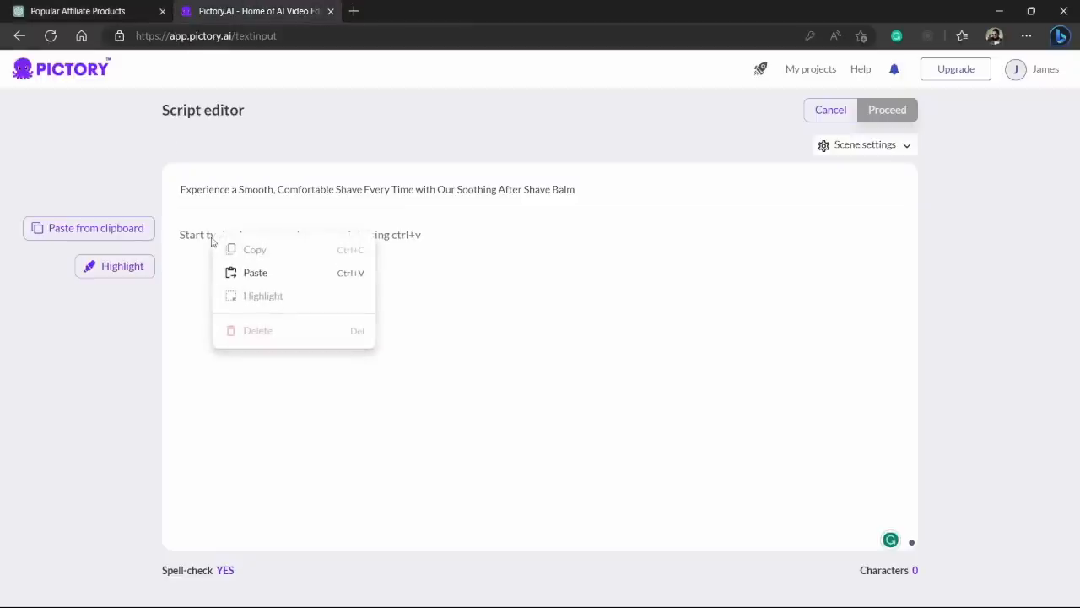
{"action": "left_click", "coordinate": [255, 272]}
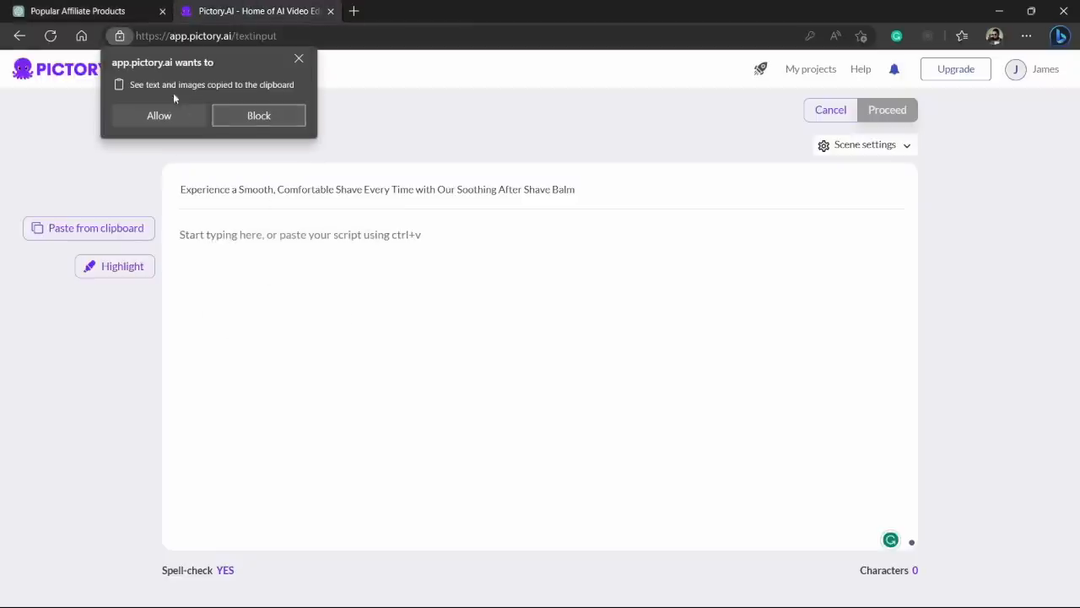
{"action": "left_click", "coordinate": [159, 115]}
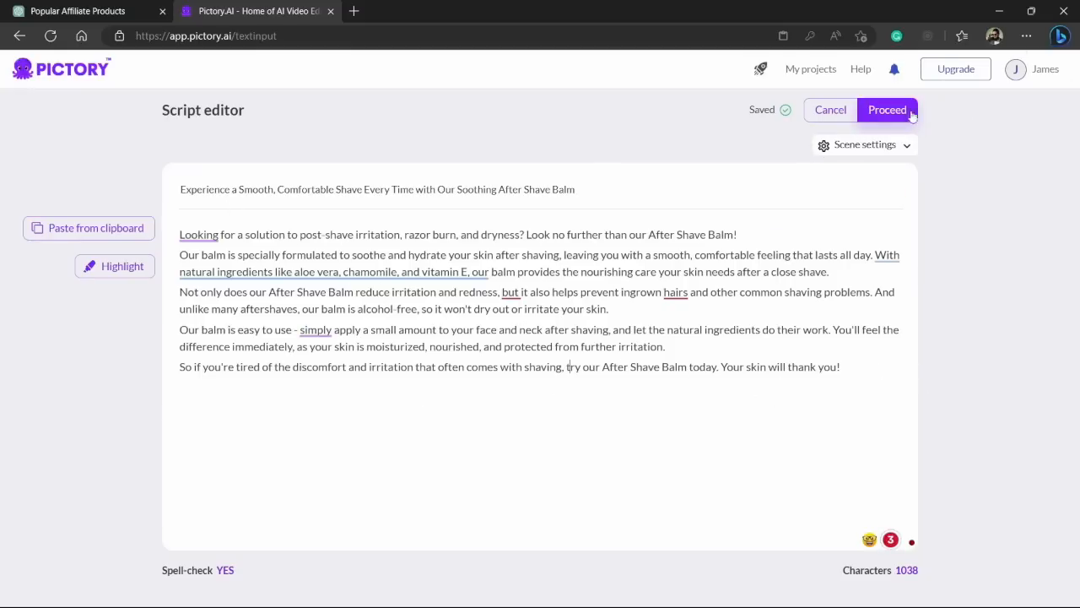
Continue to the template library and pick the Standard template, revealing its aspect ratio options
{"action": "left_click", "coordinate": [887, 110]}
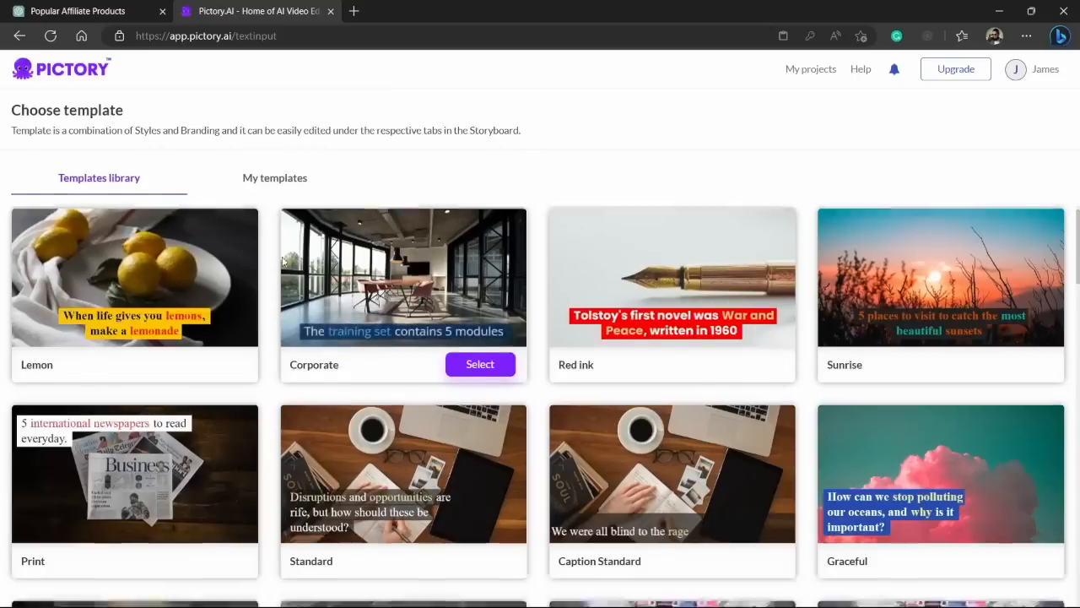
{"action": "scroll", "scroll_direction": "down", "scroll_amount": 3}
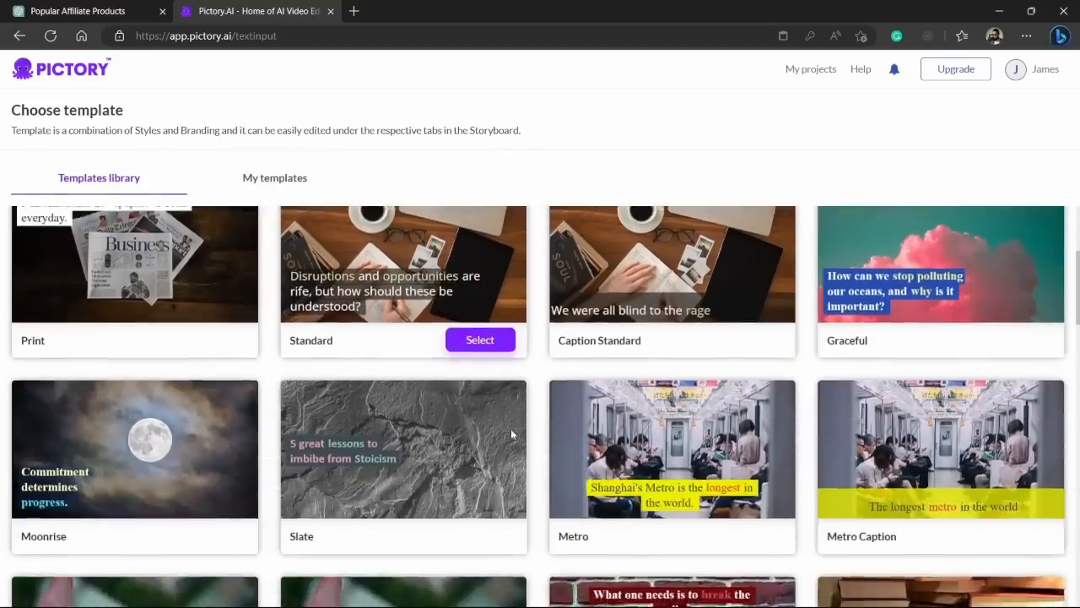
{"action": "scroll", "scroll_direction": "down", "scroll_amount": 3}
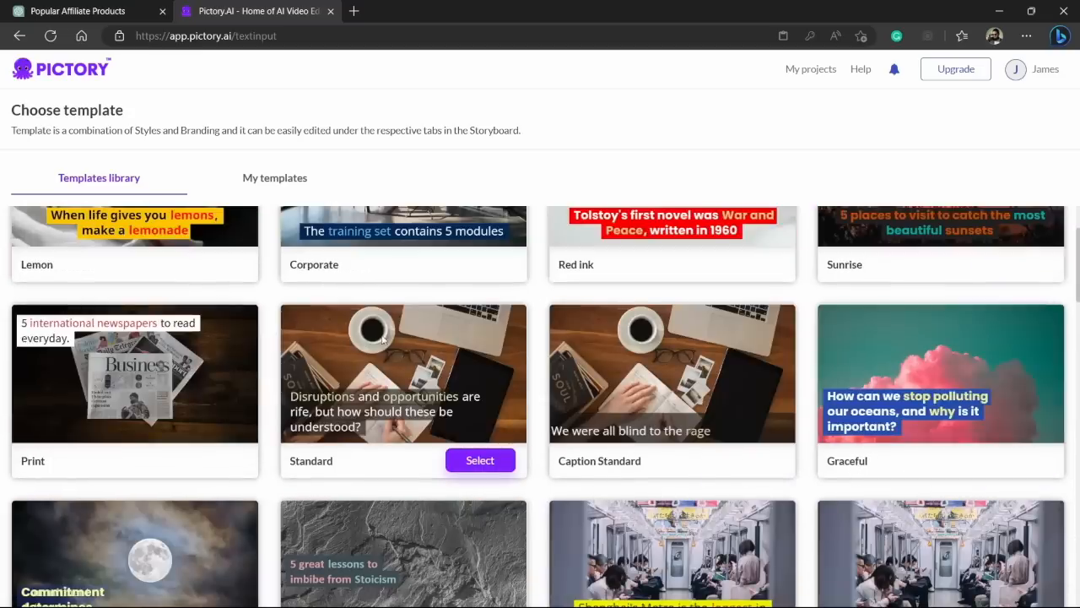
{"action": "scroll", "scroll_direction": "down", "scroll_amount": 3}
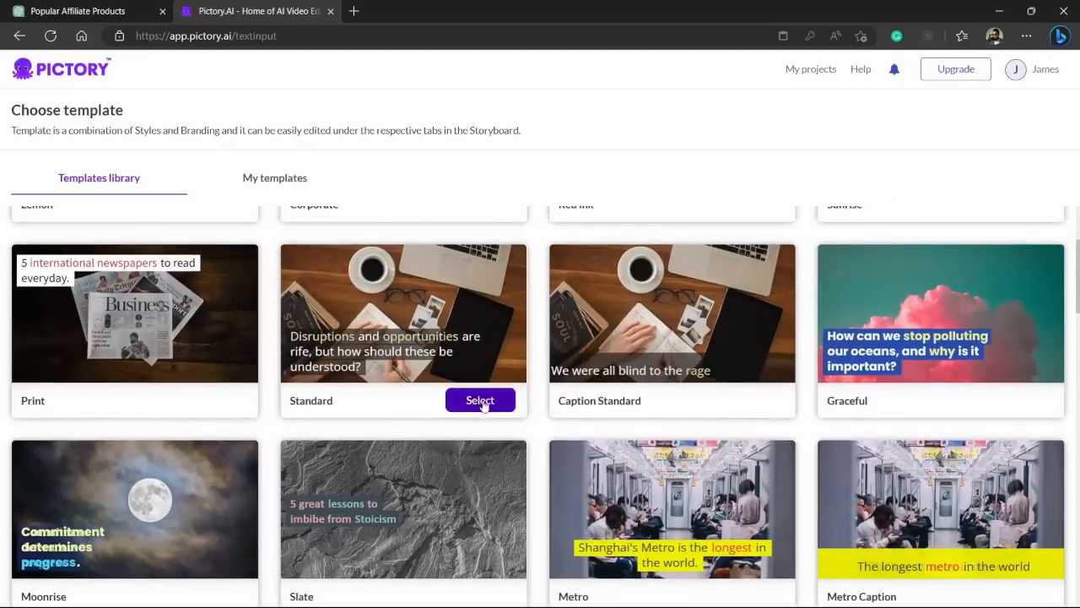
{"action": "left_click", "coordinate": [479, 400]}
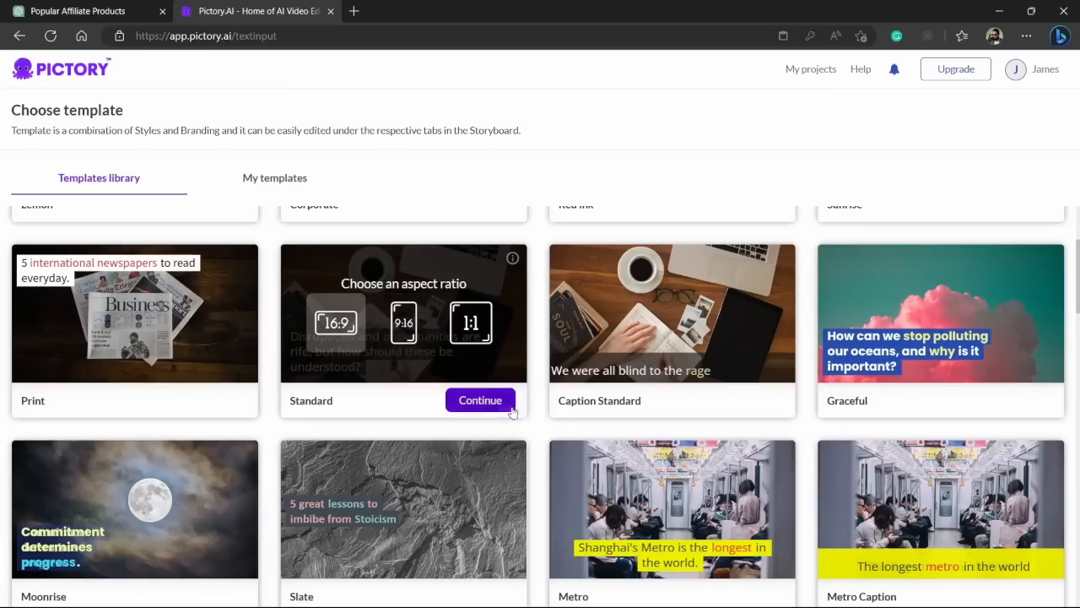
Generate the storyboard from the Standard template and review the resulting scenes
{"action": "left_click", "coordinate": [479, 400]}
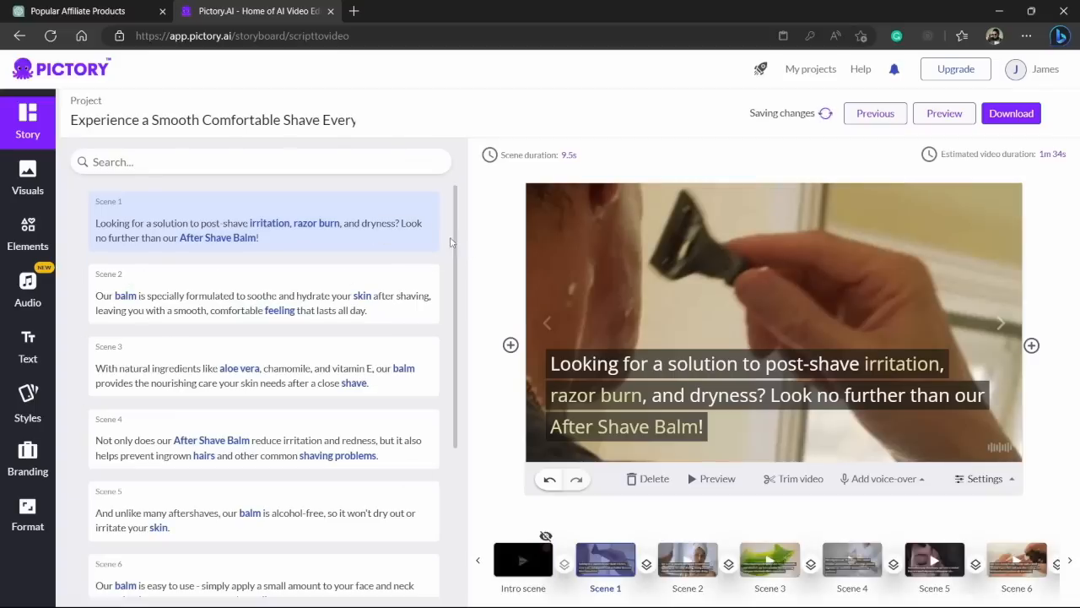
{"action": "scroll", "scroll_direction": "down", "scroll_amount": 3}
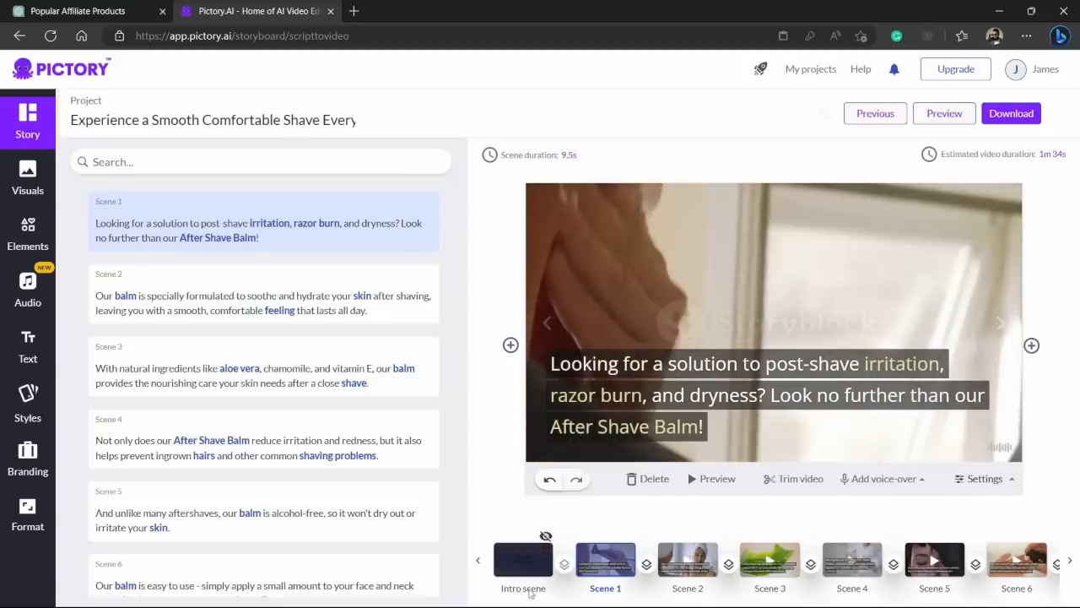
{"action": "mouse_move", "coordinate": [545, 537]}
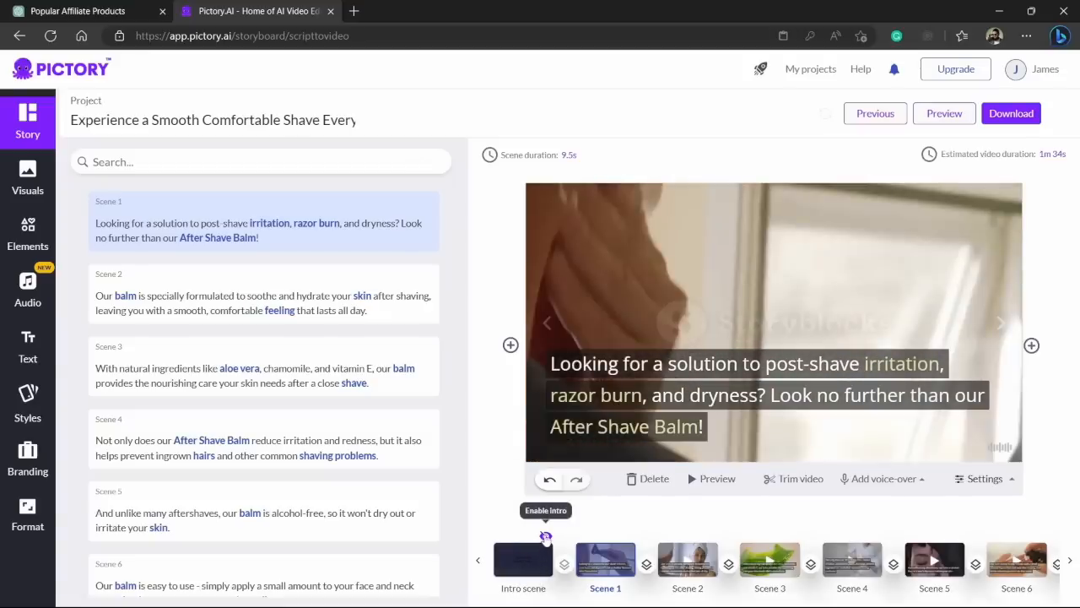
Review the intro scene's branding settings and the outro scene, then return to scene 1's caption
{"action": "left_click", "coordinate": [523, 559]}
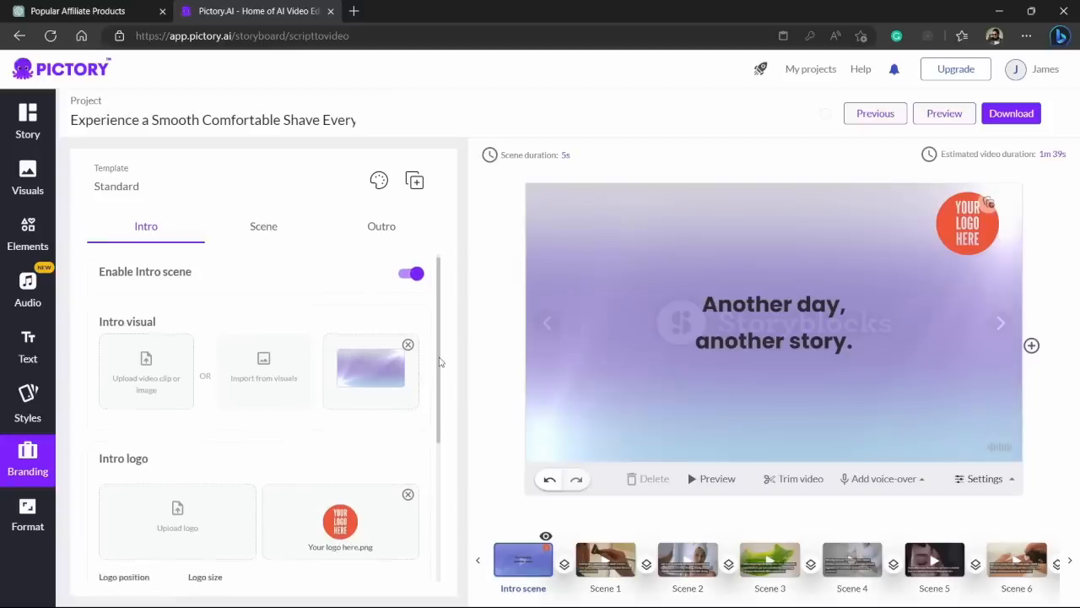
{"action": "scroll", "scroll_direction": "down", "scroll_amount": 3}
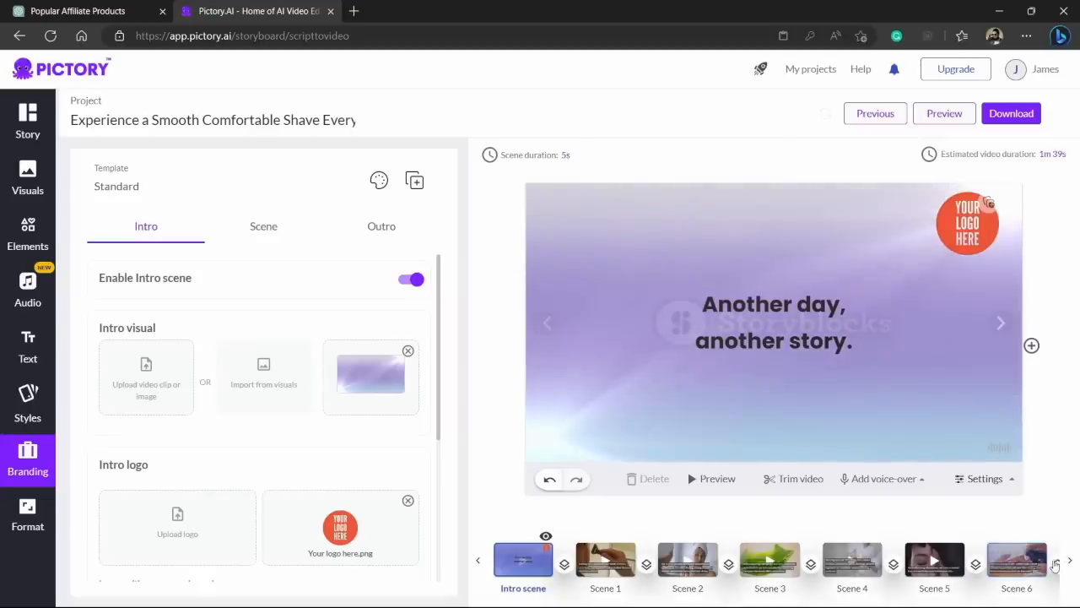
{"action": "left_click", "coordinate": [1070, 561]}
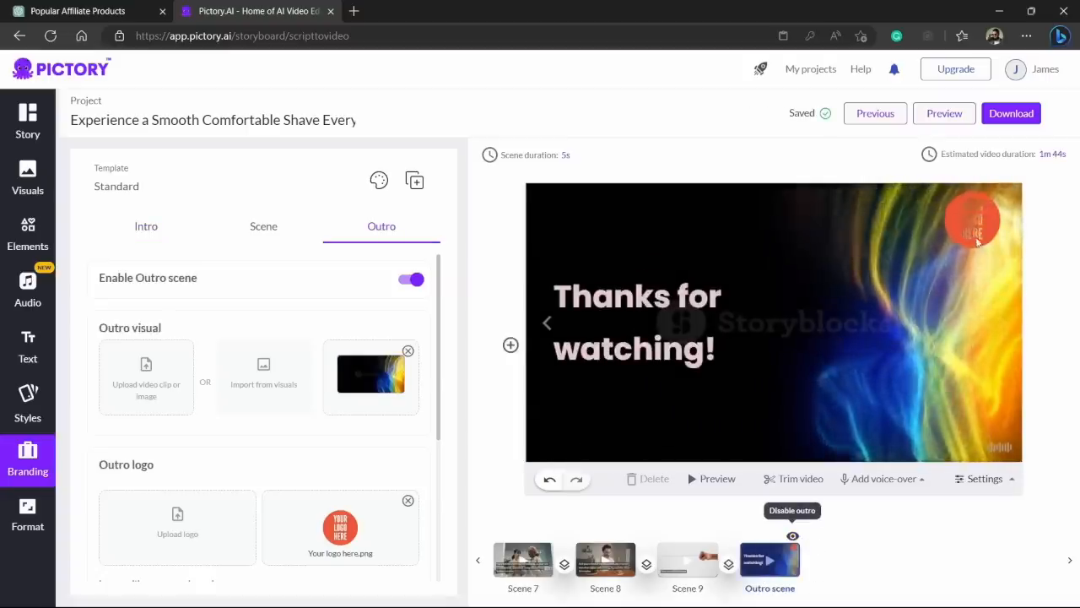
{"action": "left_click", "coordinate": [604, 560]}
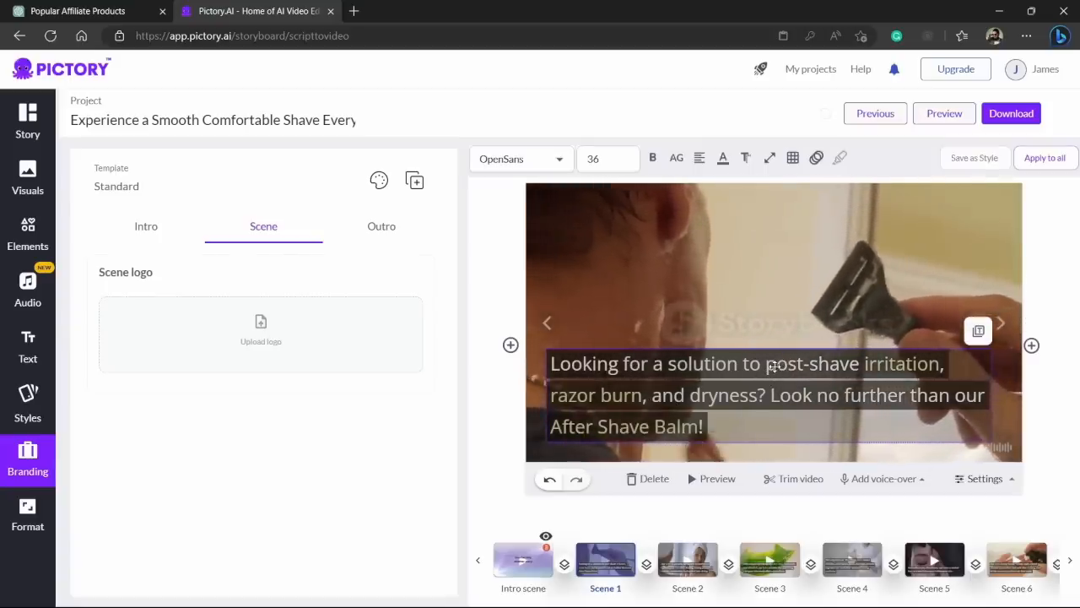
Set the caption font size to 28 and apply it to every scene
{"action": "left_click", "coordinate": [600, 159]}
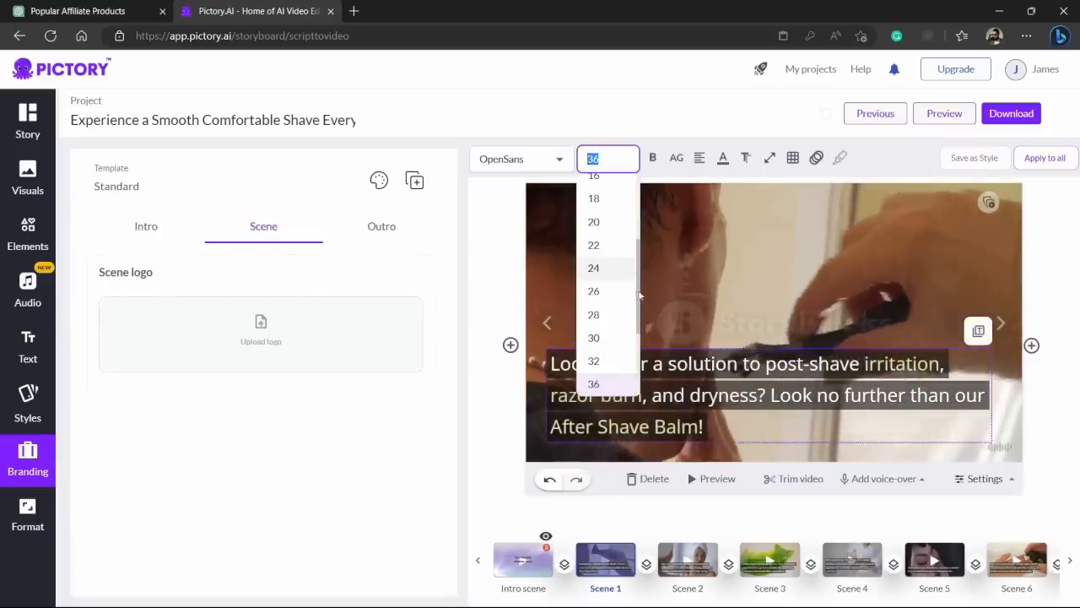
{"action": "left_click", "coordinate": [594, 314]}
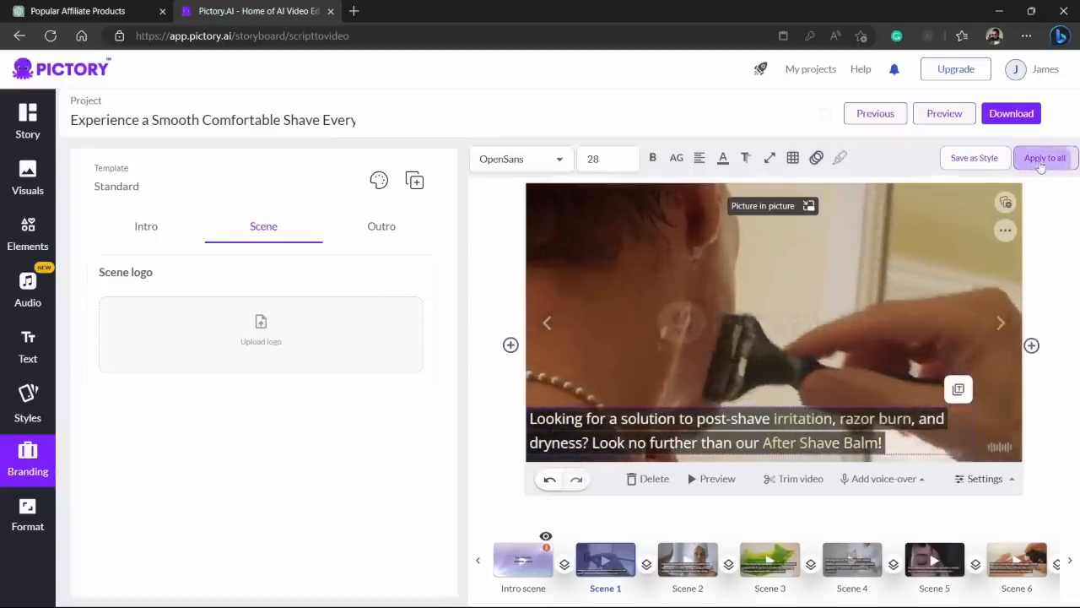
{"action": "left_click", "coordinate": [1045, 159]}
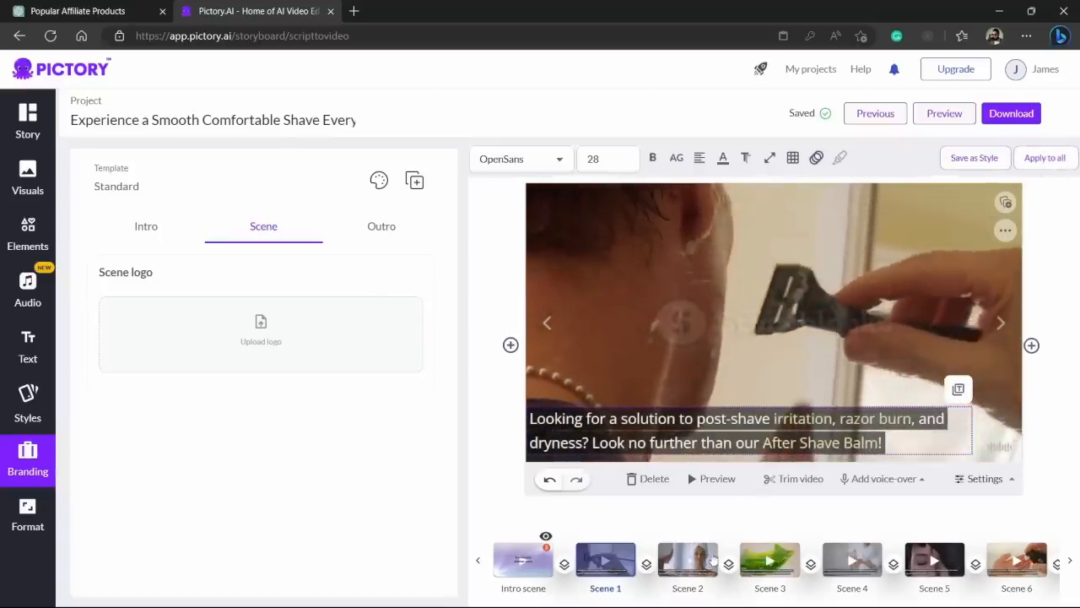
Search Visuals for 'shave balm' and swap scene 2's clip for the man shaving in a mirror
{"action": "left_click", "coordinate": [687, 561]}
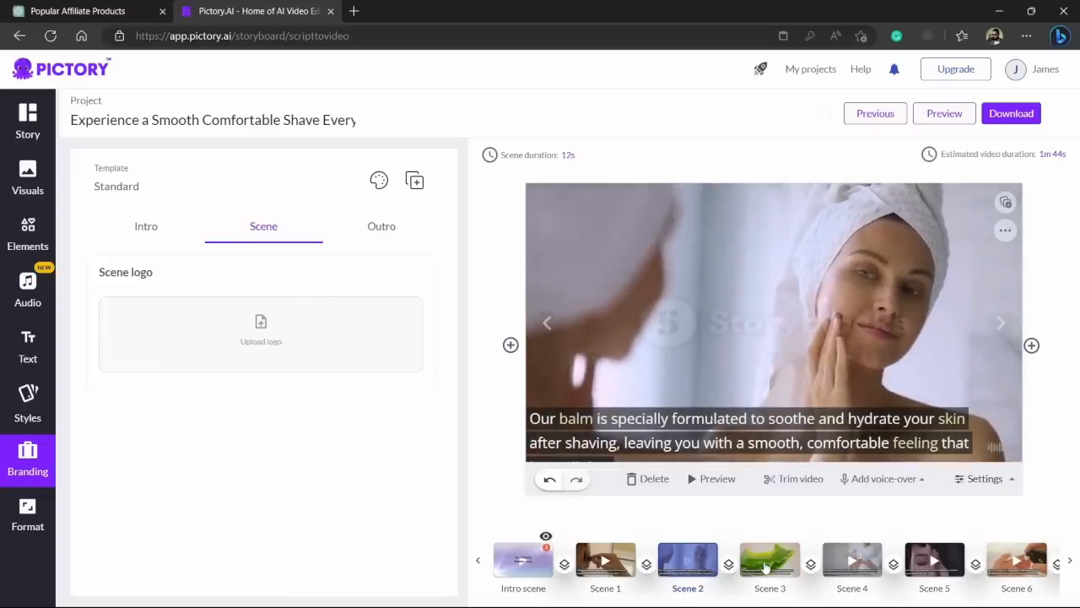
{"action": "left_click", "coordinate": [770, 560]}
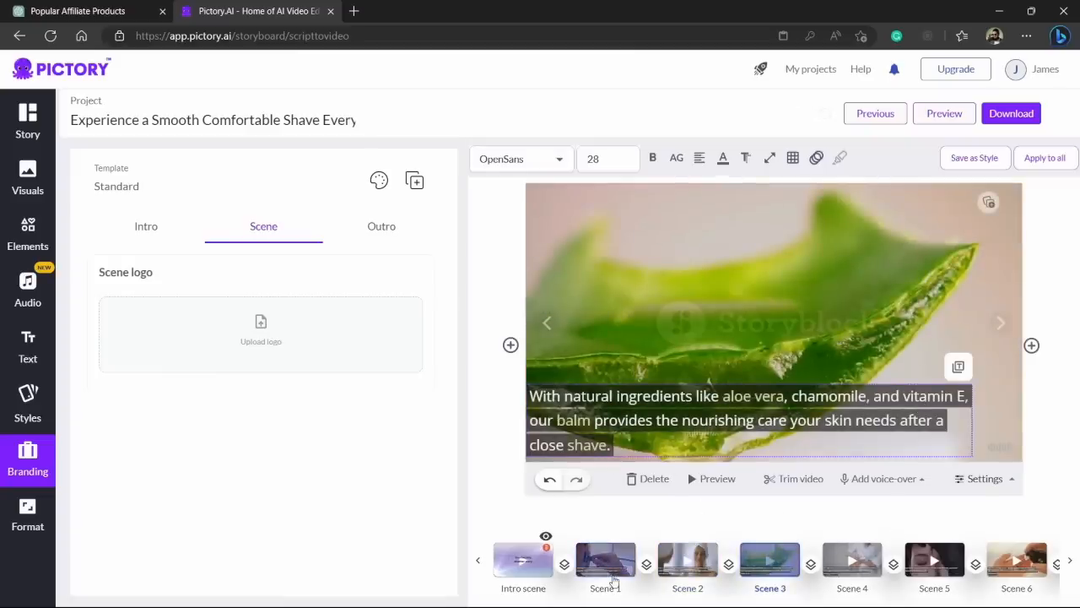
{"action": "left_click", "coordinate": [687, 560]}
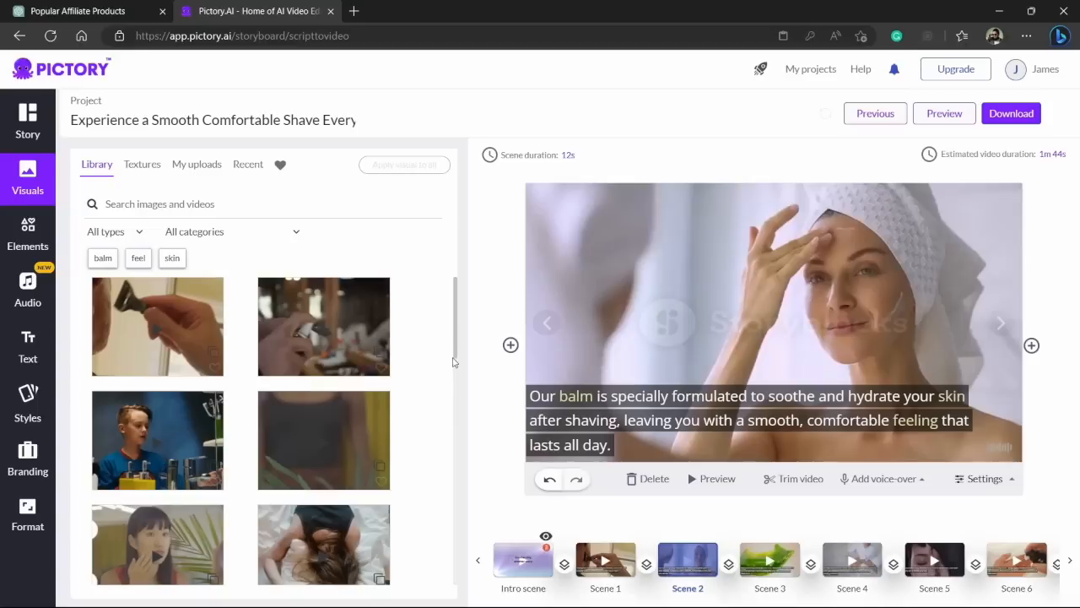
{"action": "scroll", "scroll_direction": "down", "scroll_amount": 3}
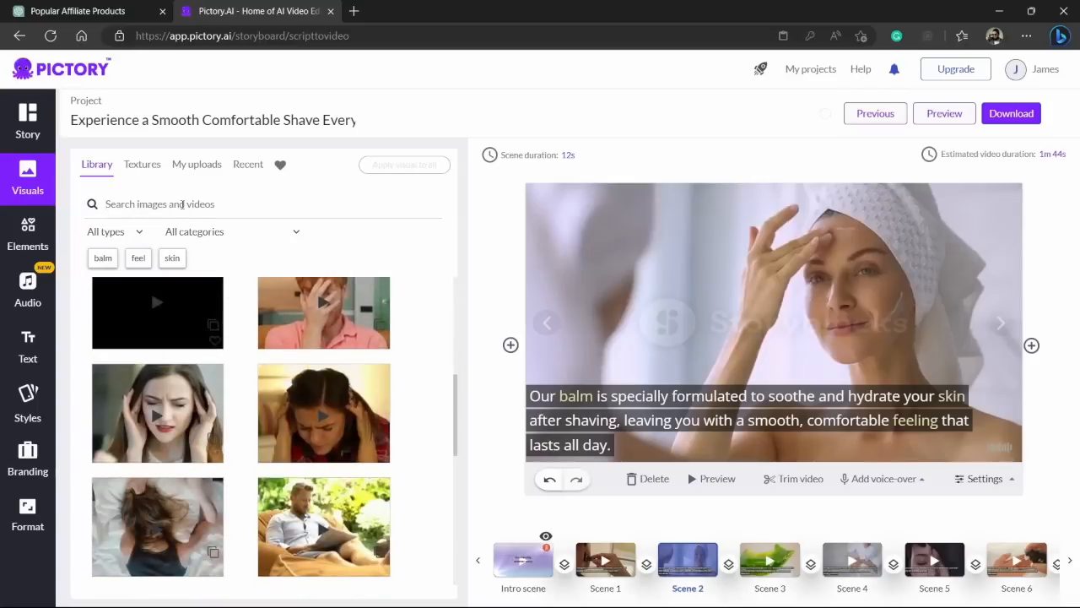
{"action": "scroll", "scroll_direction": "down", "scroll_amount": 3}
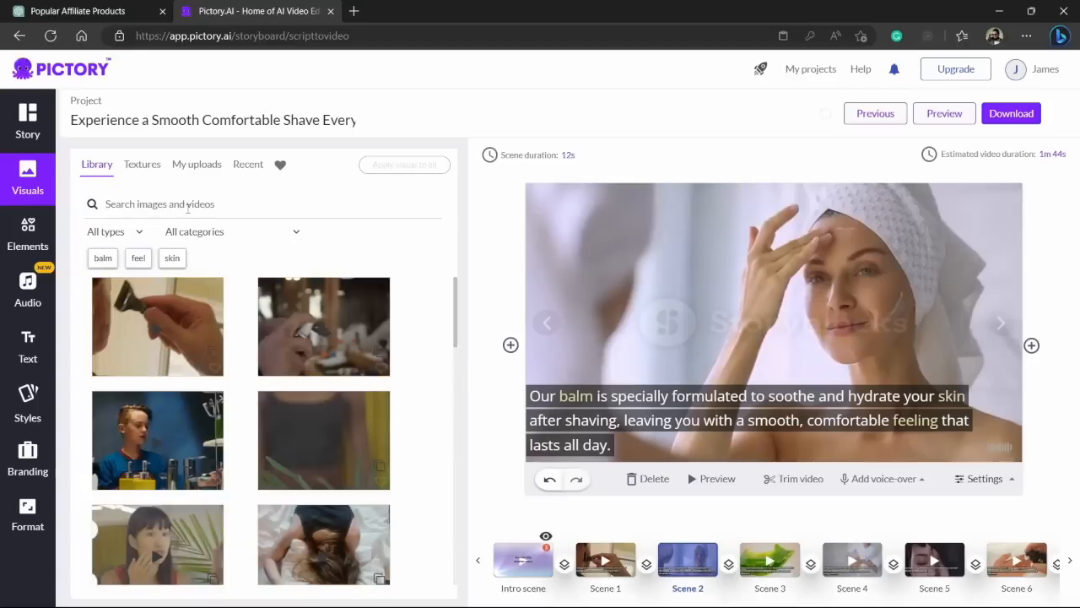
{"action": "type", "text": "s"}
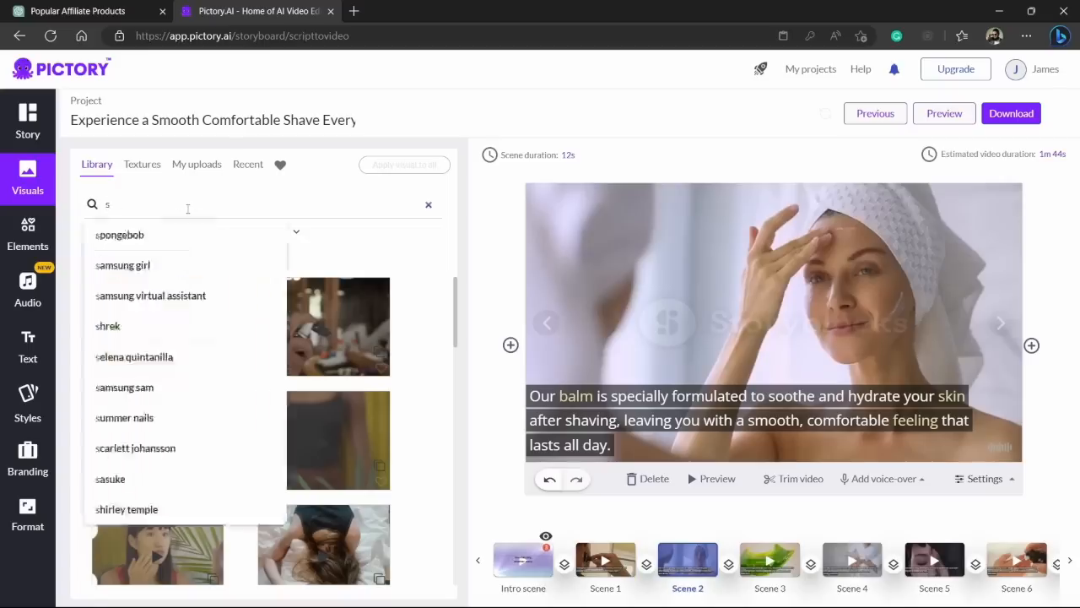
{"action": "type", "text": "shave balm"}
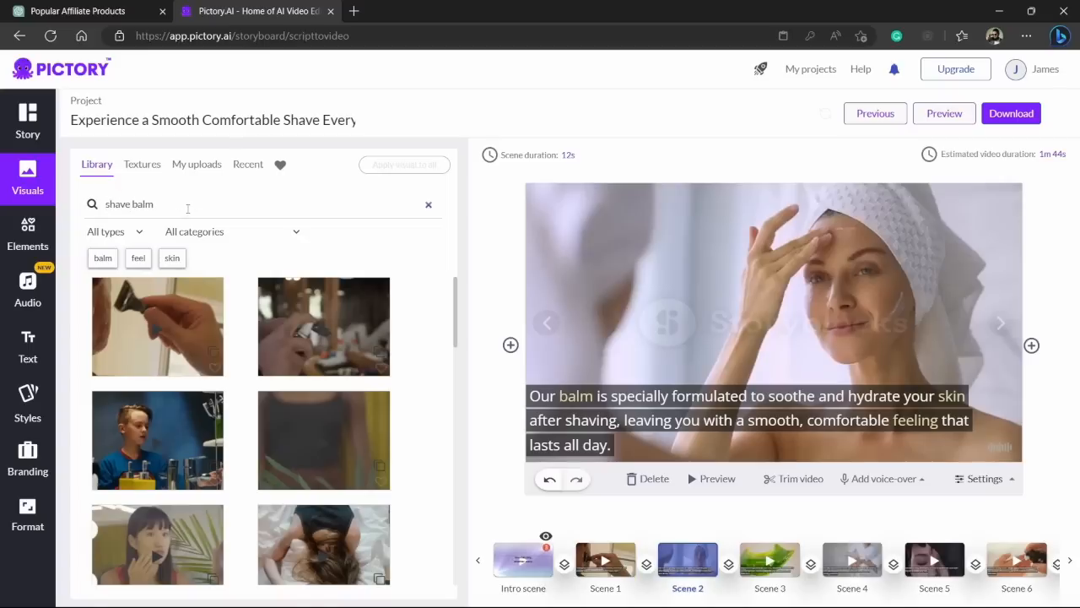
{"action": "scroll", "scroll_direction": "down", "scroll_amount": 3}
{"action": "type", "text": "after "}
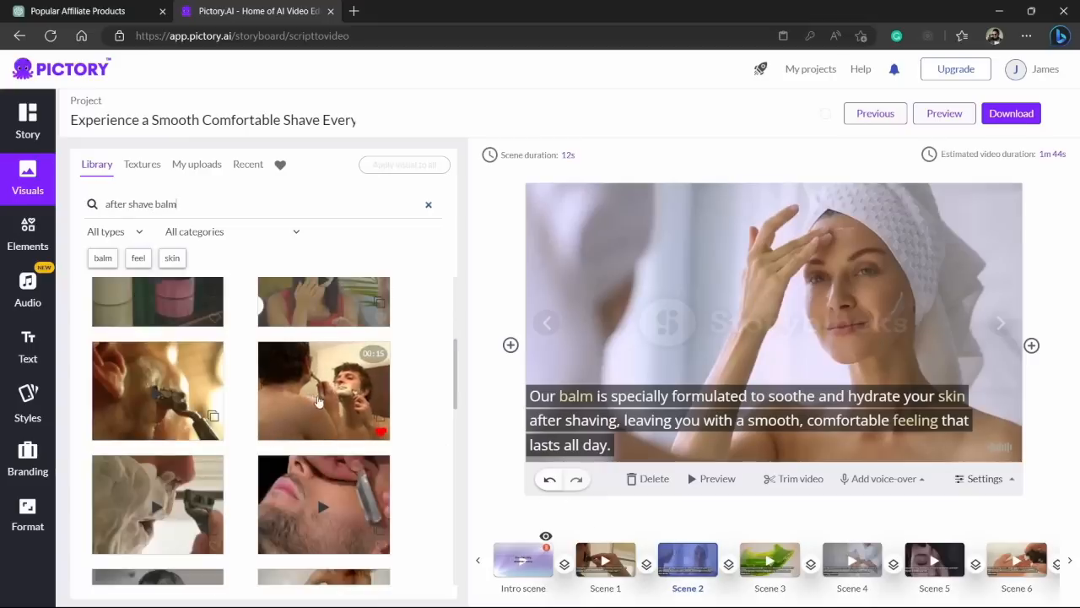
{"action": "left_click", "coordinate": [324, 390]}
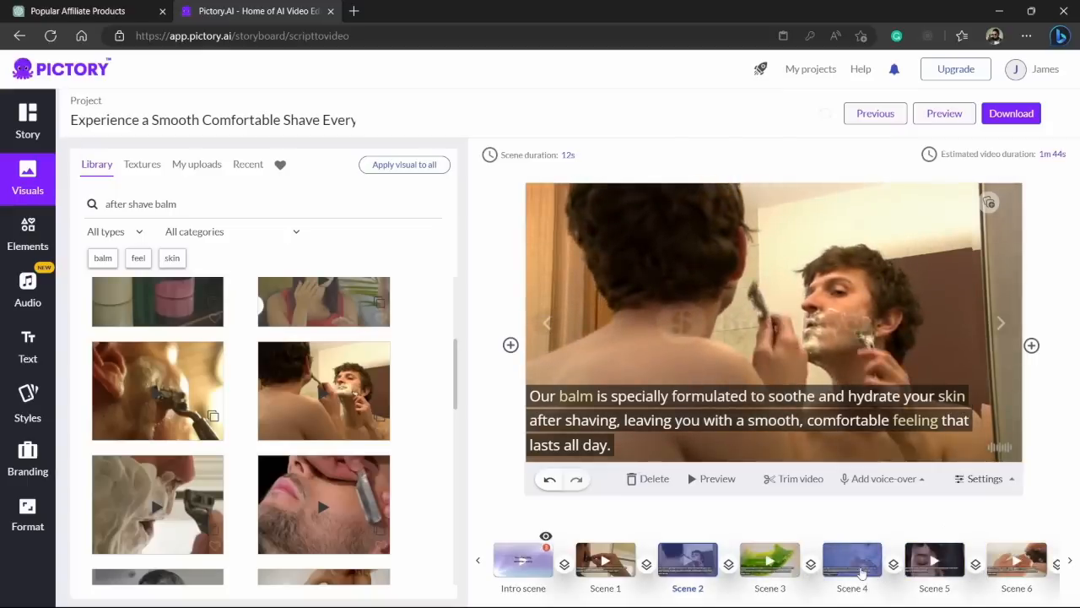
{"action": "left_click", "coordinate": [27, 236]}
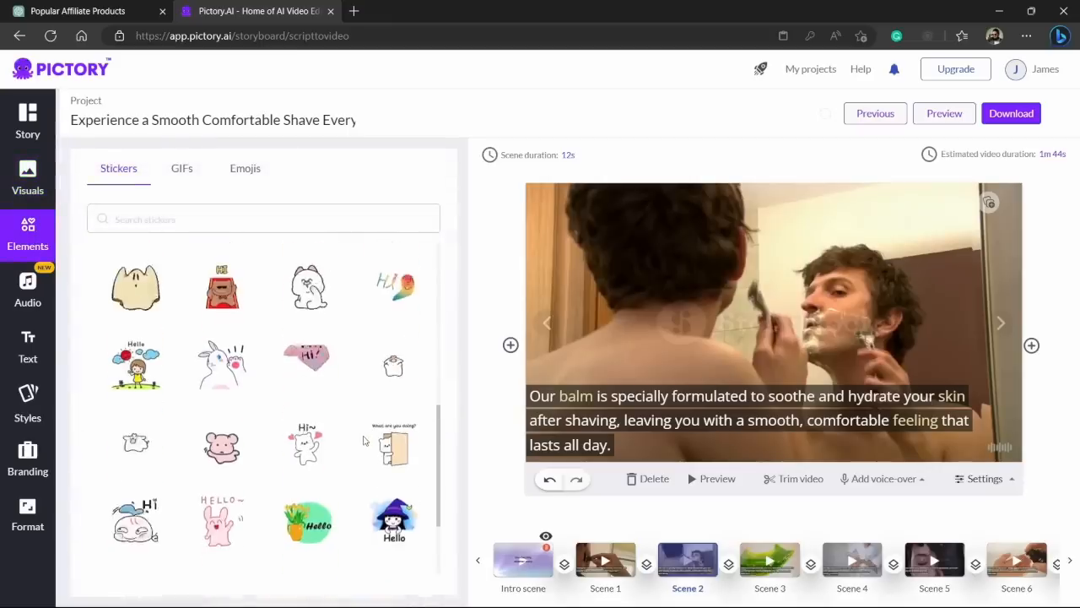
{"action": "scroll", "scroll_direction": "down", "scroll_amount": 3}
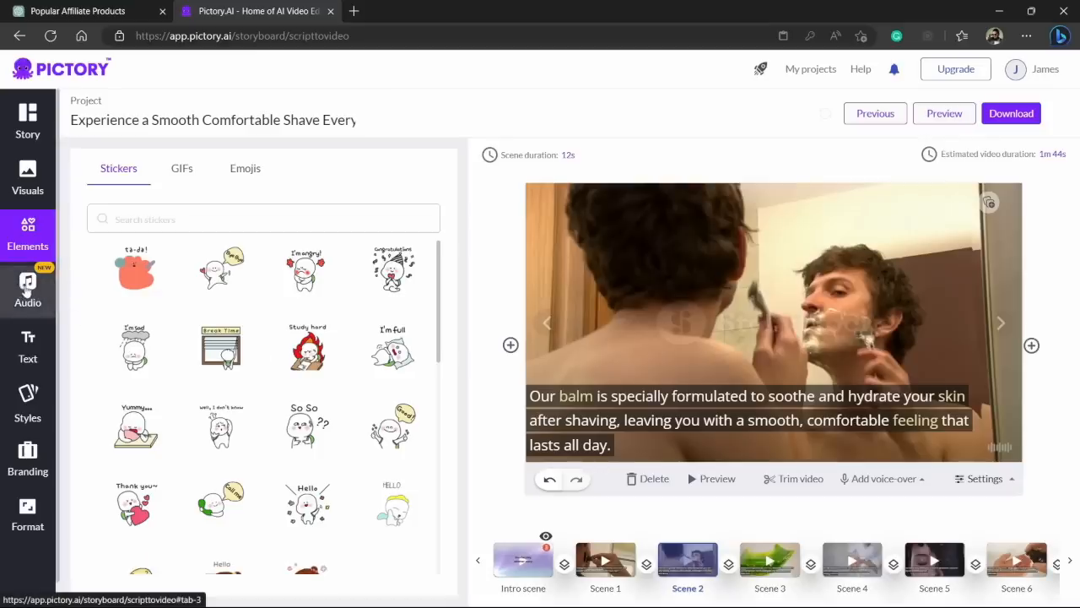
Review the Background music list in Audio, with Temperance as the applied track
{"action": "left_click", "coordinate": [27, 290]}
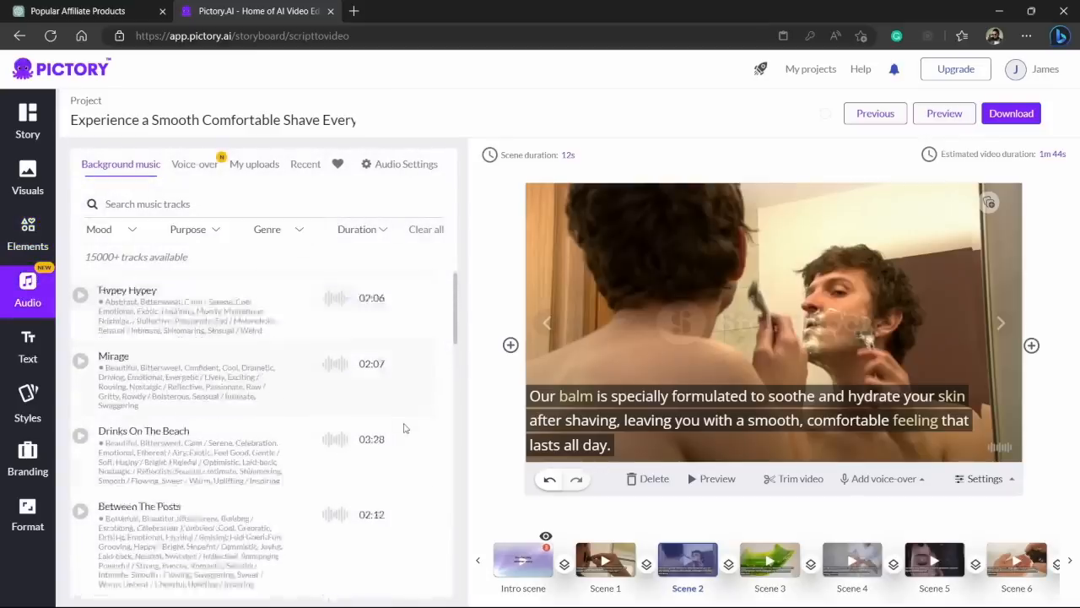
{"action": "scroll", "scroll_direction": "down", "scroll_amount": 3}
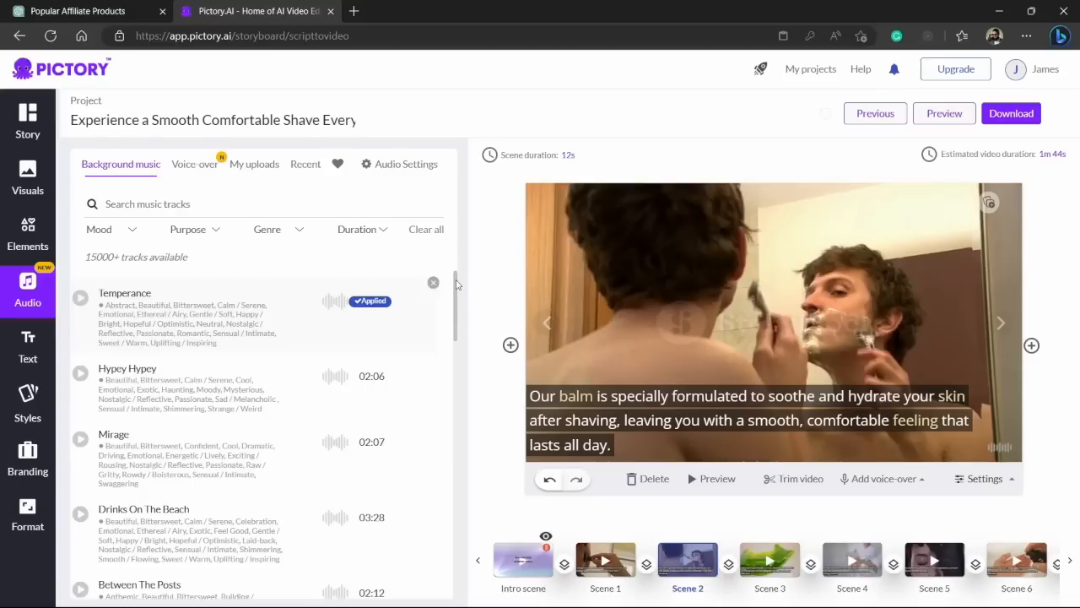
{"action": "mouse_move", "coordinate": [200, 213]}
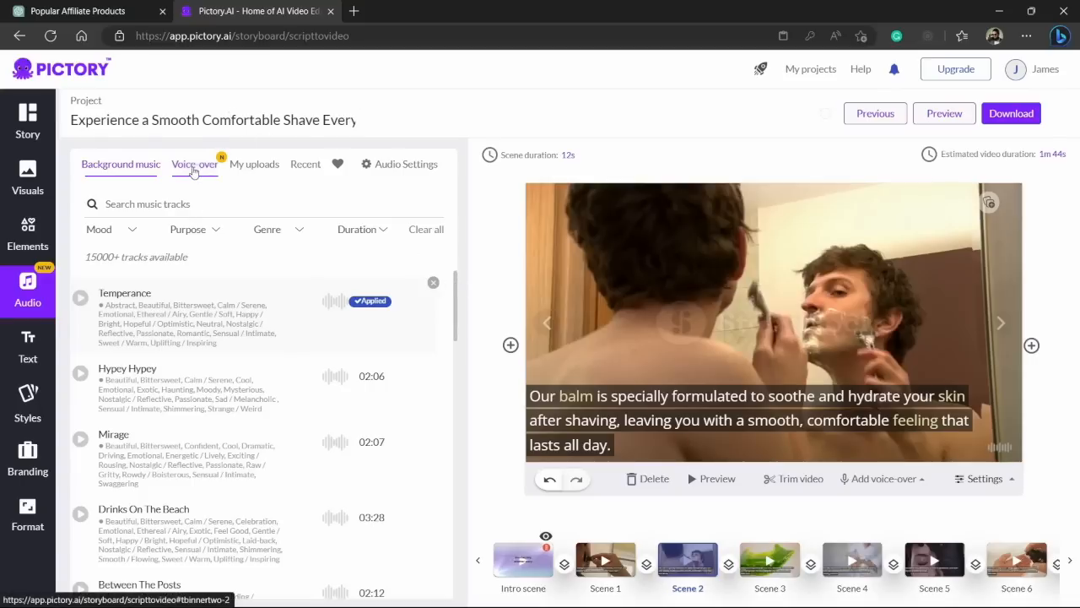
Preview the female voice Sophia in Voice-over and apply her as the video's voiceover
{"action": "left_click", "coordinate": [194, 164]}
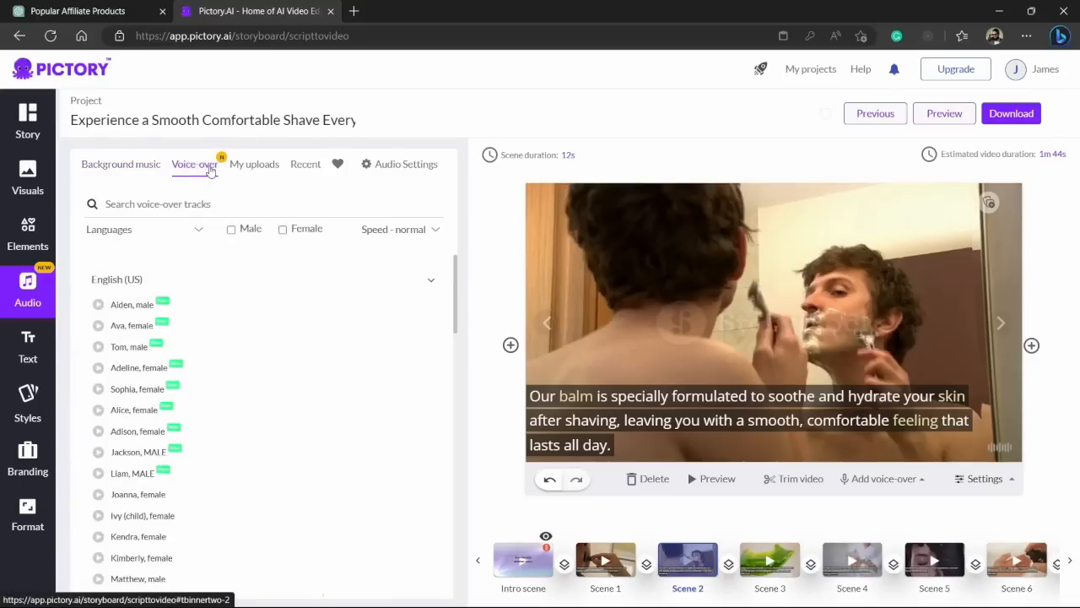
{"action": "mouse_move", "coordinate": [234, 368]}
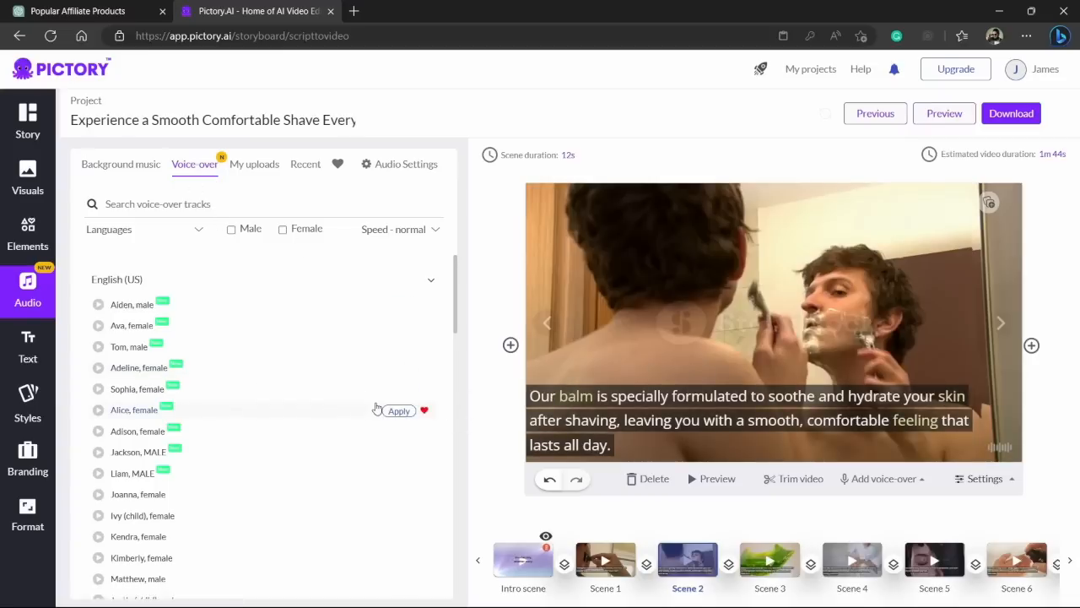
{"action": "scroll", "scroll_direction": "down", "scroll_amount": 3}
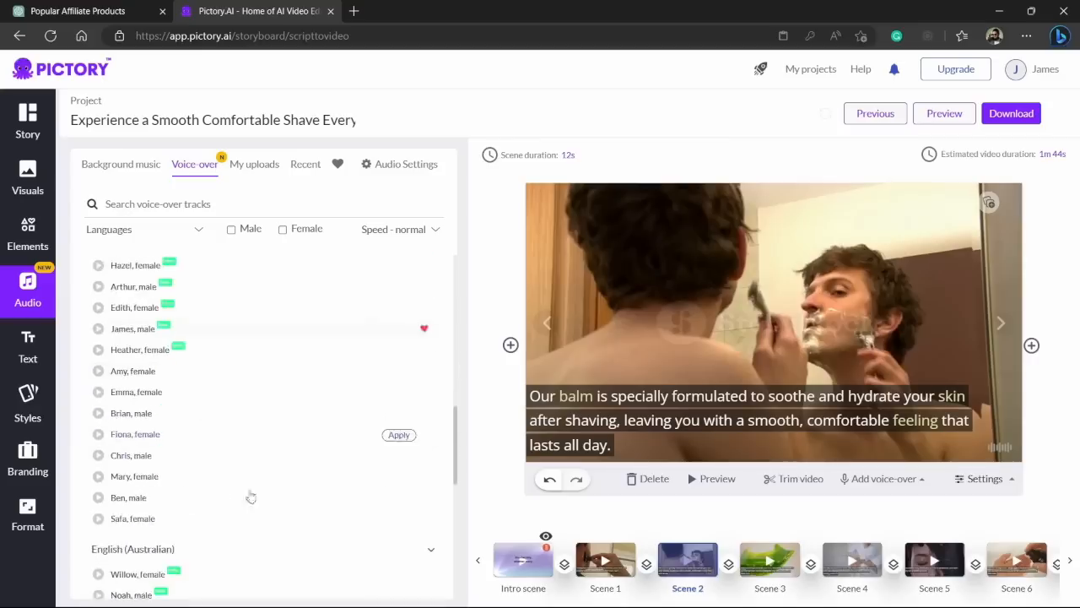
{"action": "scroll", "scroll_direction": "down", "scroll_amount": 3}
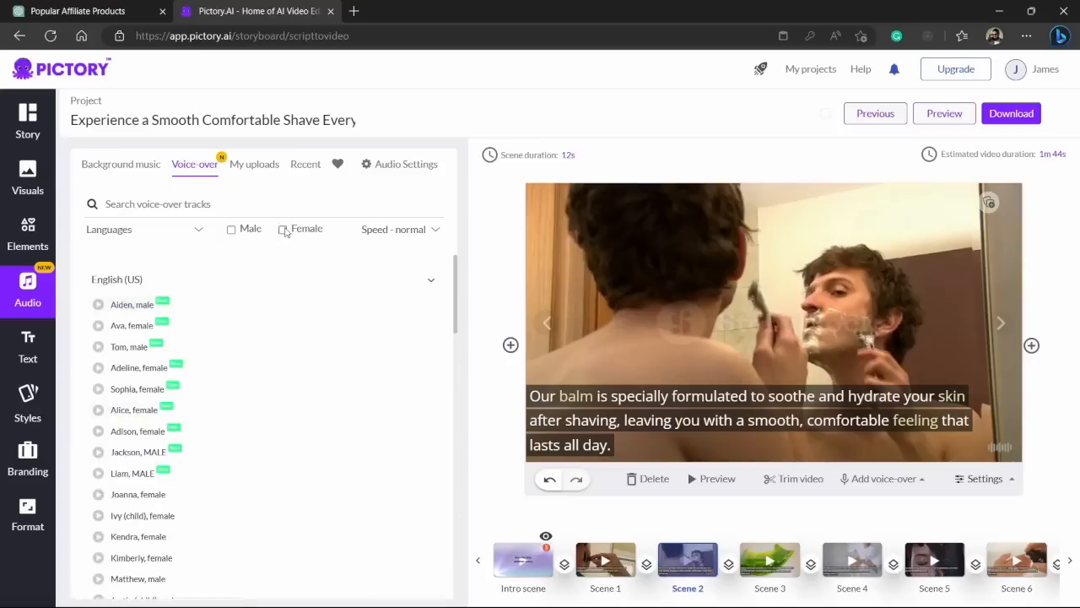
{"action": "left_click", "coordinate": [284, 229]}
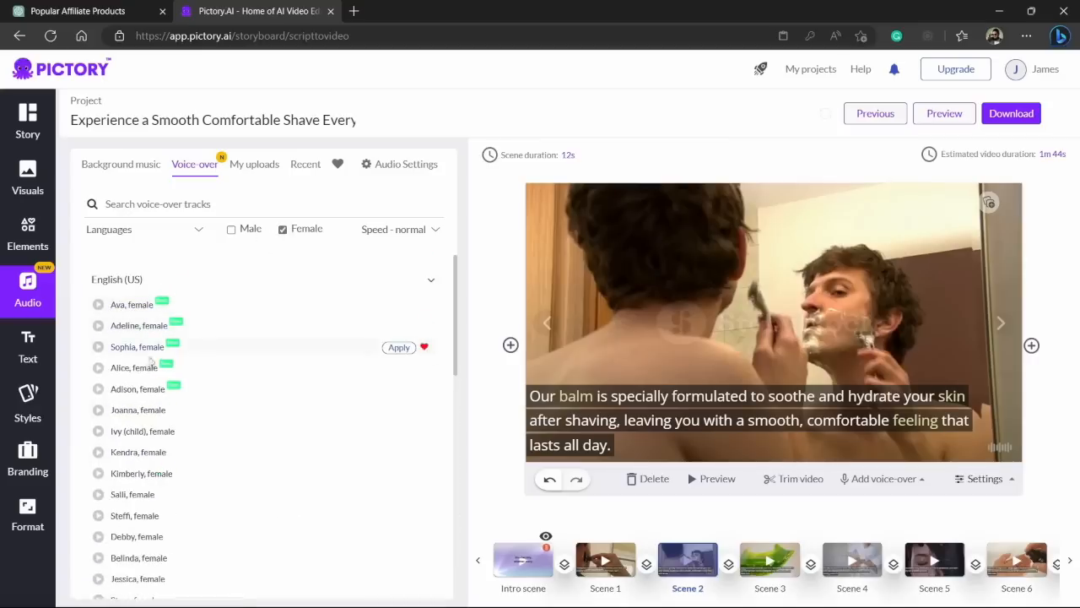
{"action": "scroll", "scroll_direction": "down", "scroll_amount": 3}
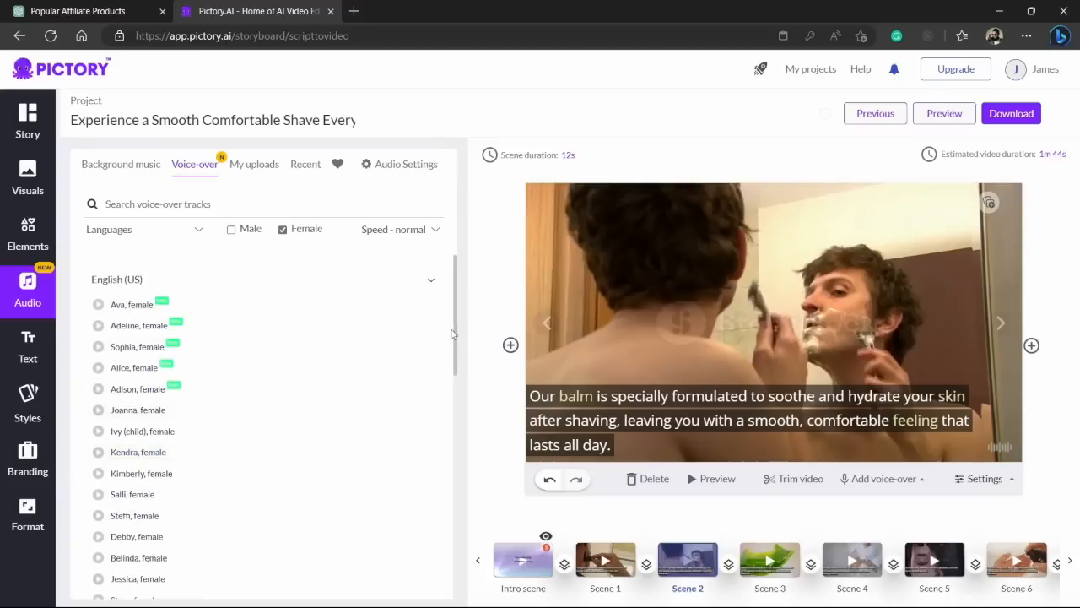
{"action": "scroll", "scroll_direction": "down", "scroll_amount": 3}
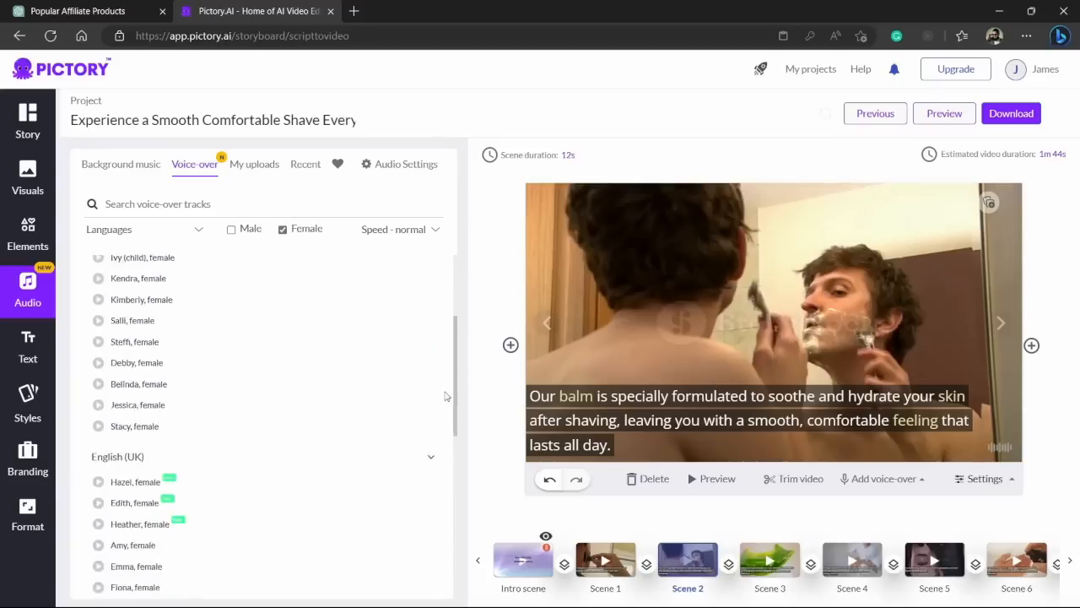
{"action": "scroll", "scroll_direction": "down", "scroll_amount": 3}
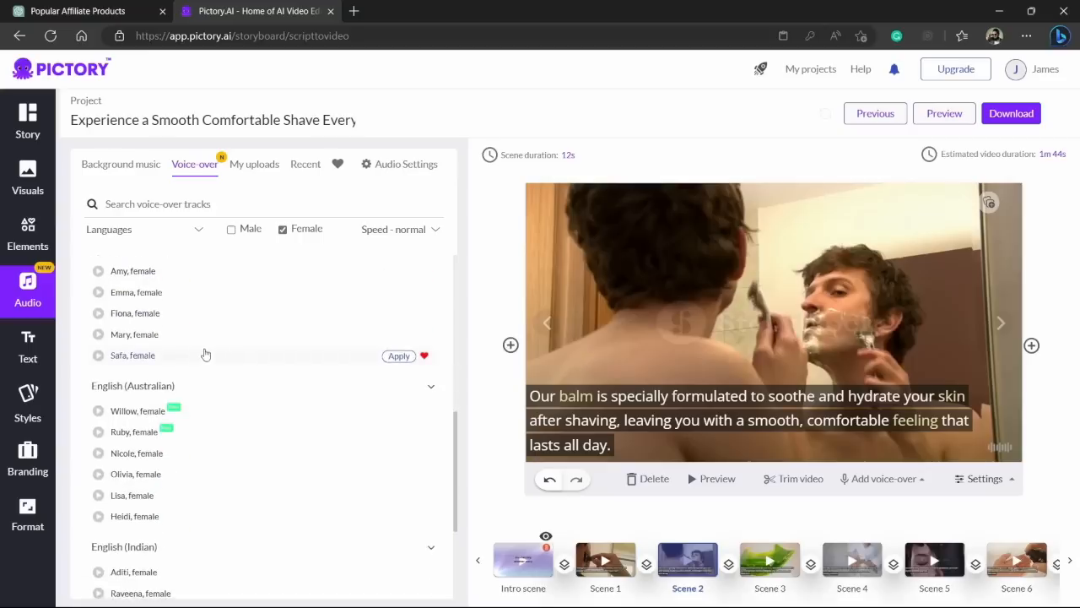
{"action": "scroll", "scroll_direction": "down", "scroll_amount": 3}
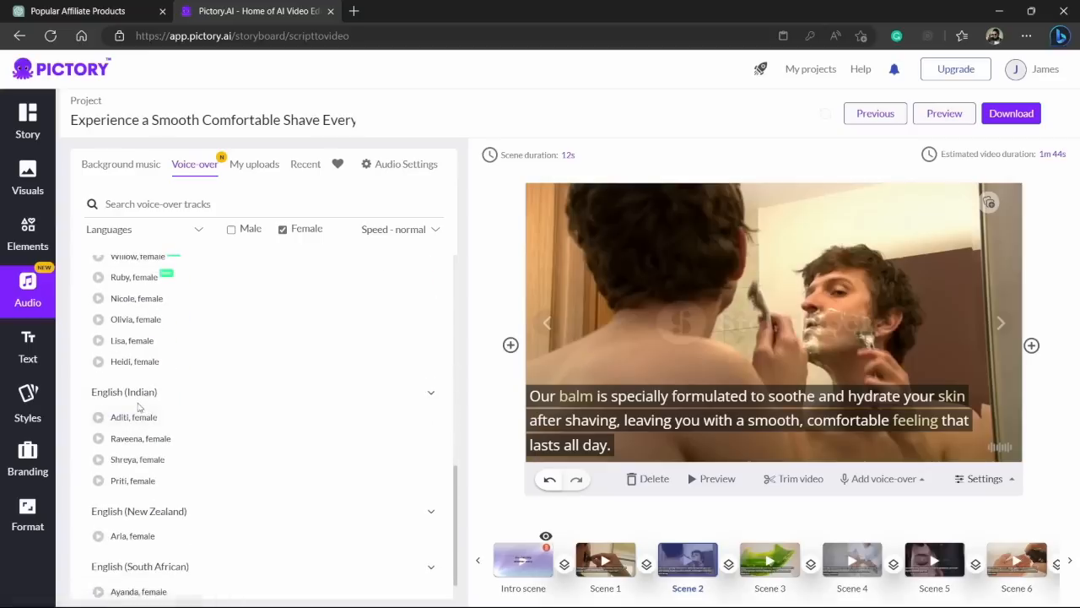
{"action": "scroll", "scroll_direction": "down", "scroll_amount": 3}
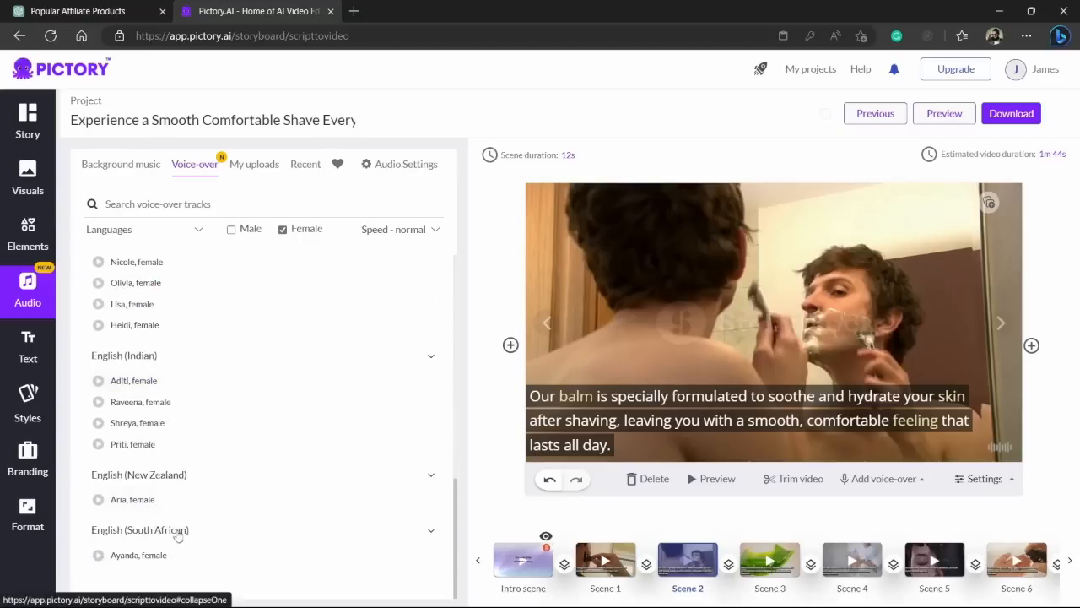
{"action": "scroll", "scroll_direction": "down", "scroll_amount": 3}
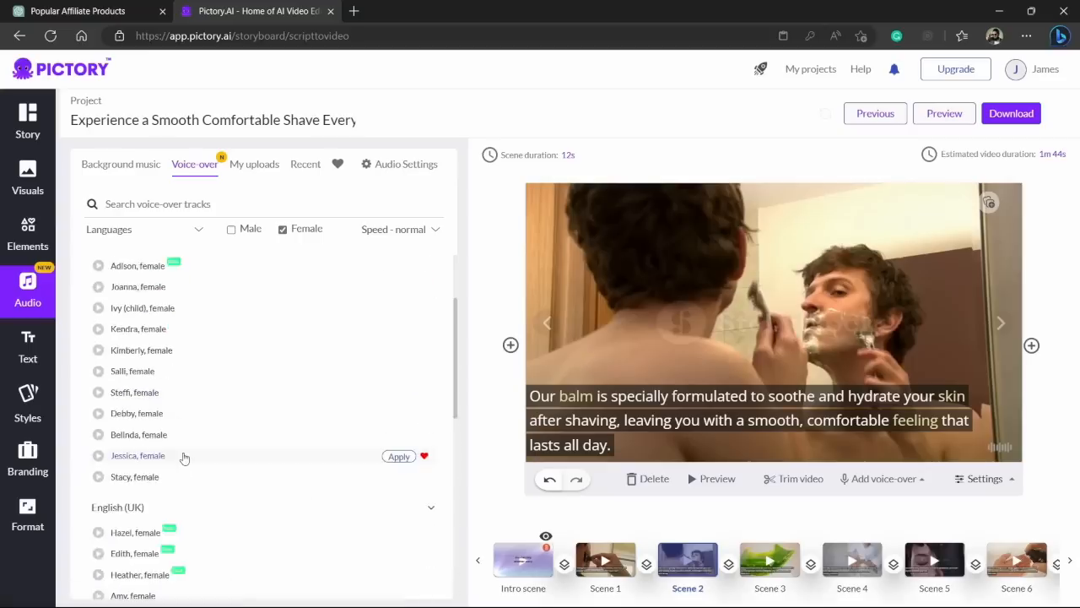
{"action": "scroll", "scroll_direction": "down", "scroll_amount": 3}
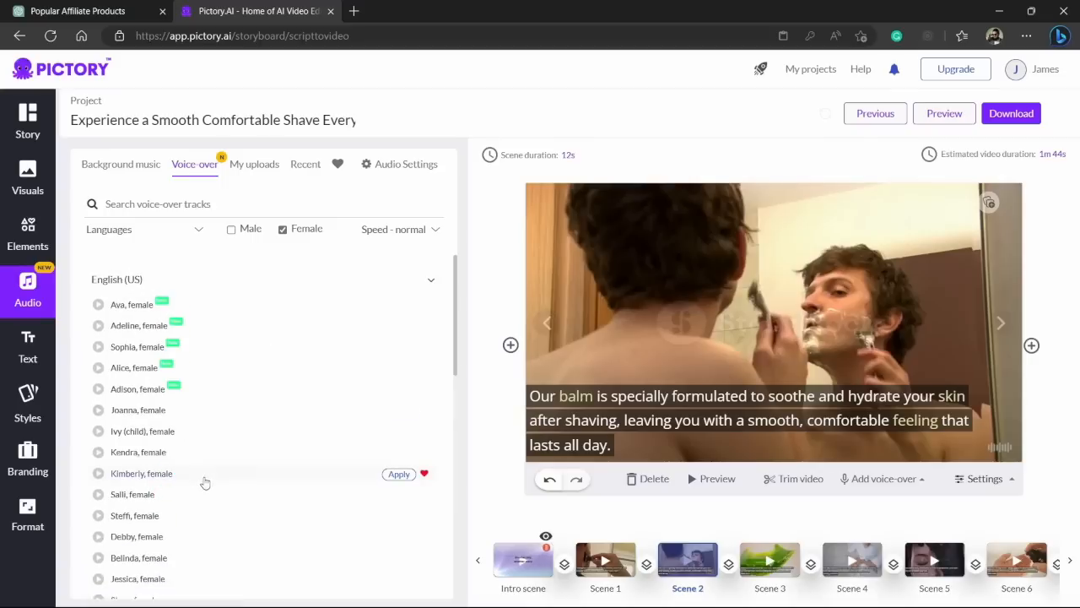
{"action": "mouse_move", "coordinate": [223, 452]}
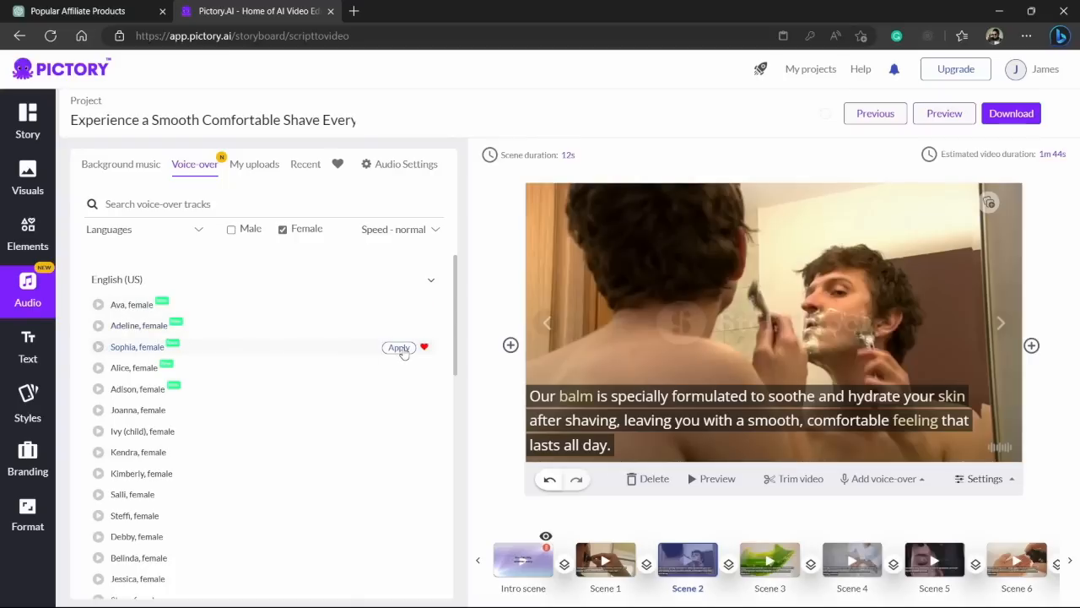
{"action": "left_click", "coordinate": [398, 348]}
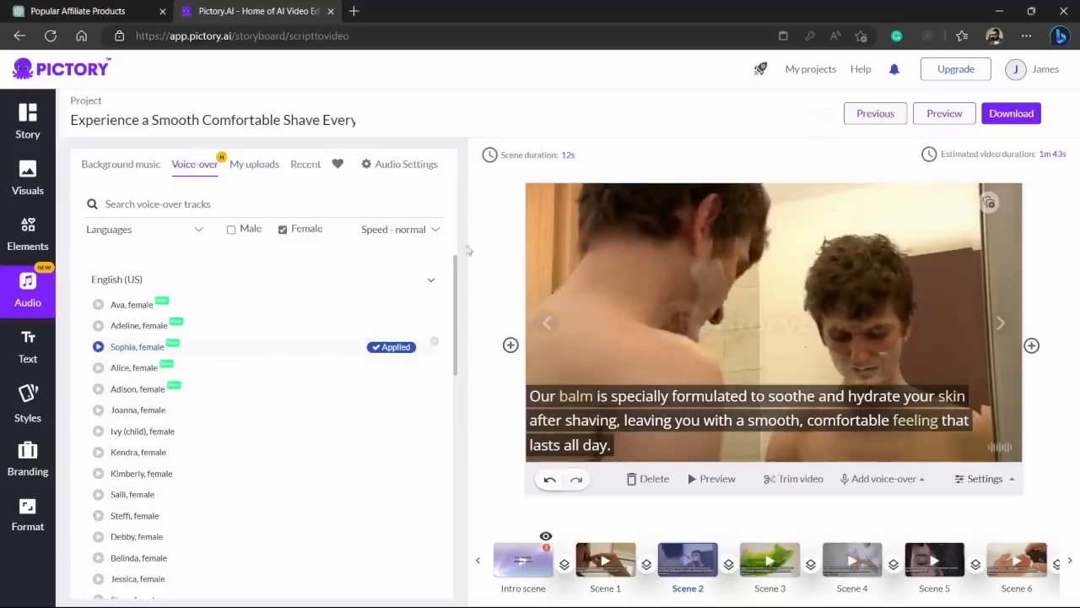
{"action": "left_click", "coordinate": [399, 230]}
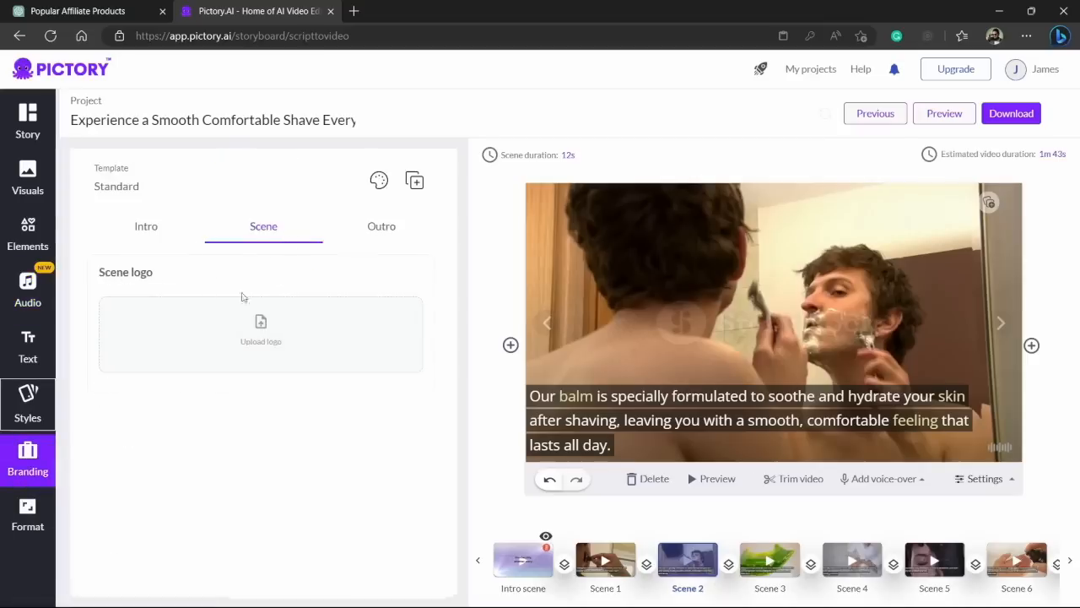
Start uploading a scene logo image from the Branding settings
{"action": "left_click", "coordinate": [260, 334]}
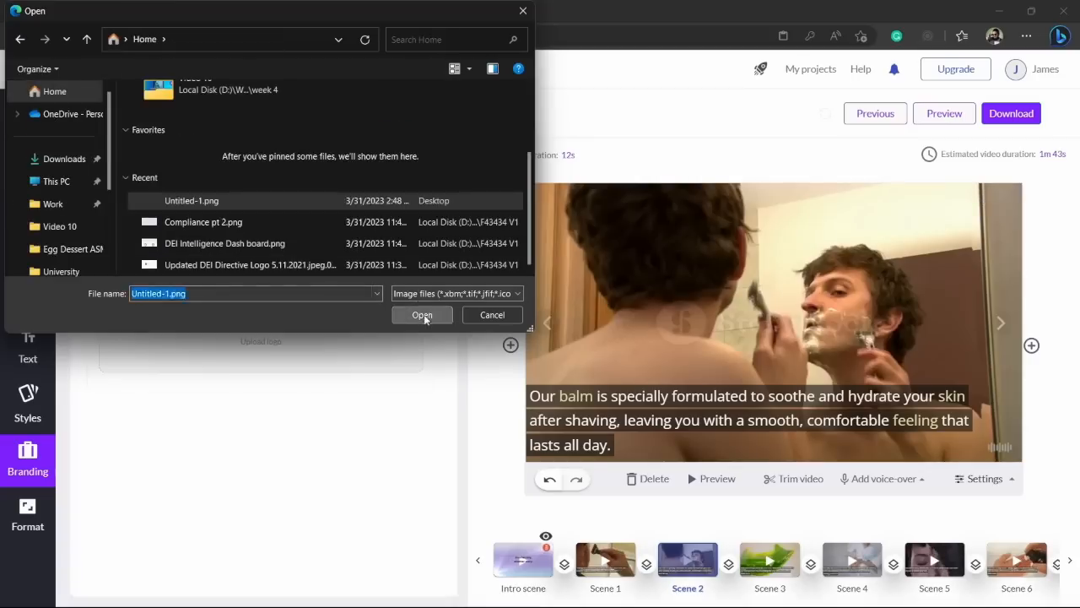
Upload Untitled-1.png as the scene logo so ASHAVE.COM shows top right
{"action": "left_click", "coordinate": [422, 314]}
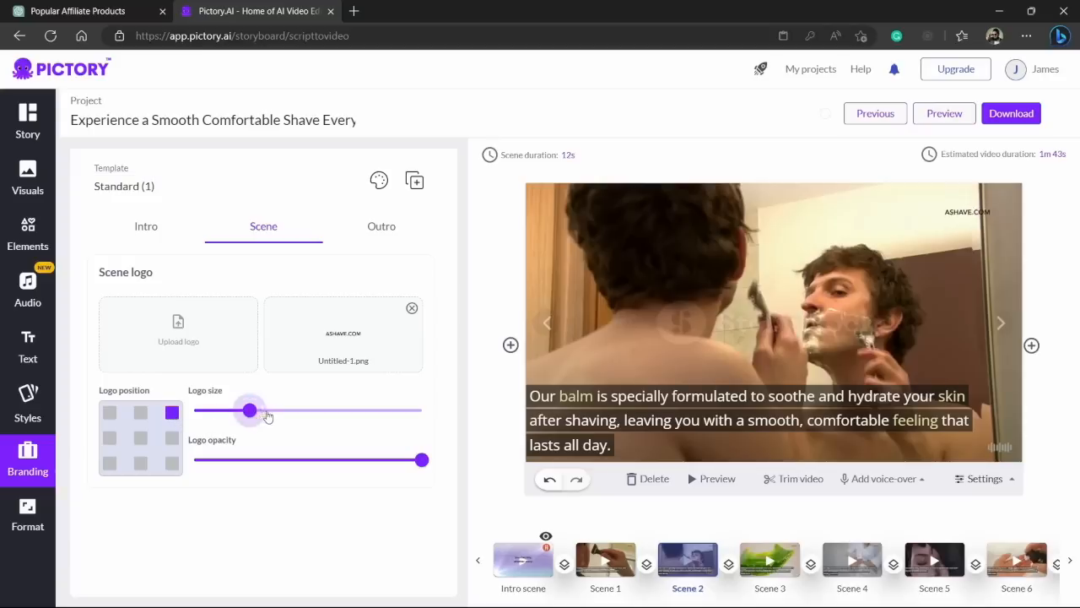
Enlarge the ASHAVE.COM logo with the Logo size slider, keeping it top right
{"action": "left_click_drag", "start_coordinate": [248, 410], "coordinate": [291, 410]}
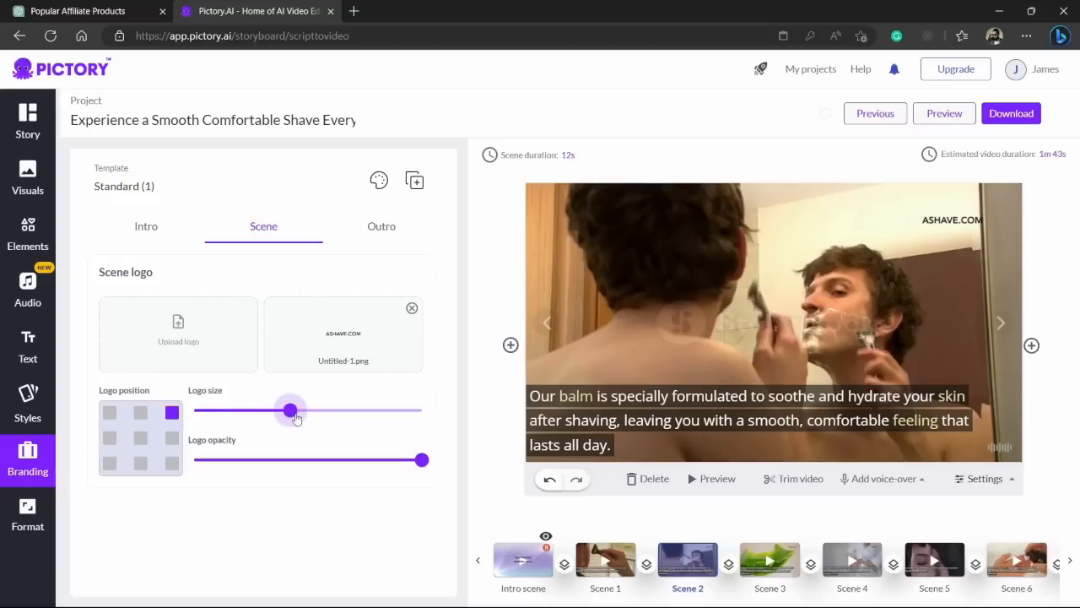
{"action": "left_click_drag", "start_coordinate": [290, 410], "coordinate": [300, 410]}
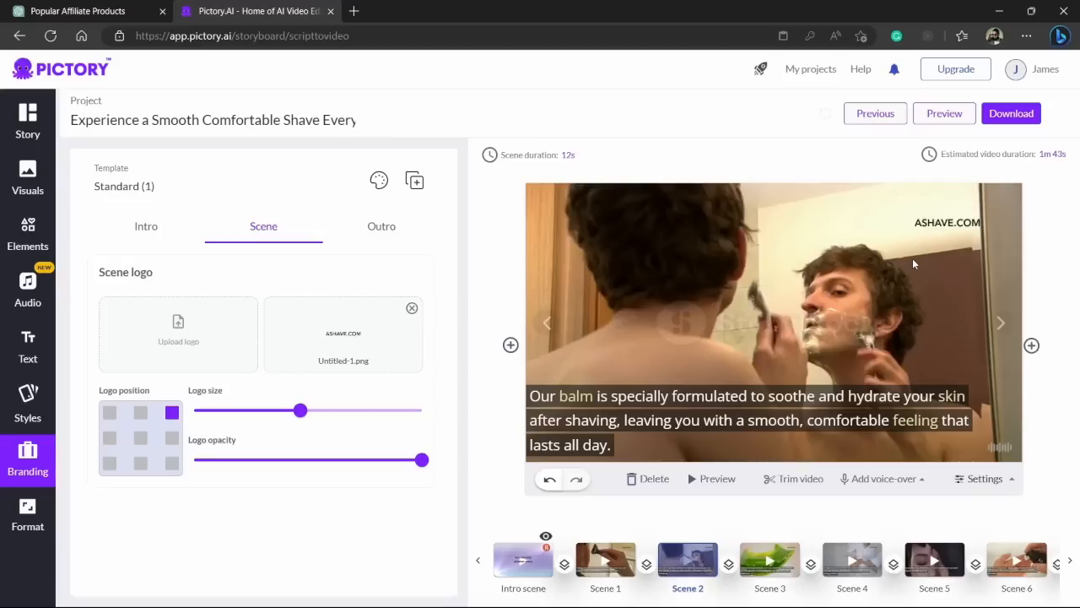
{"action": "mouse_move", "coordinate": [952, 240]}
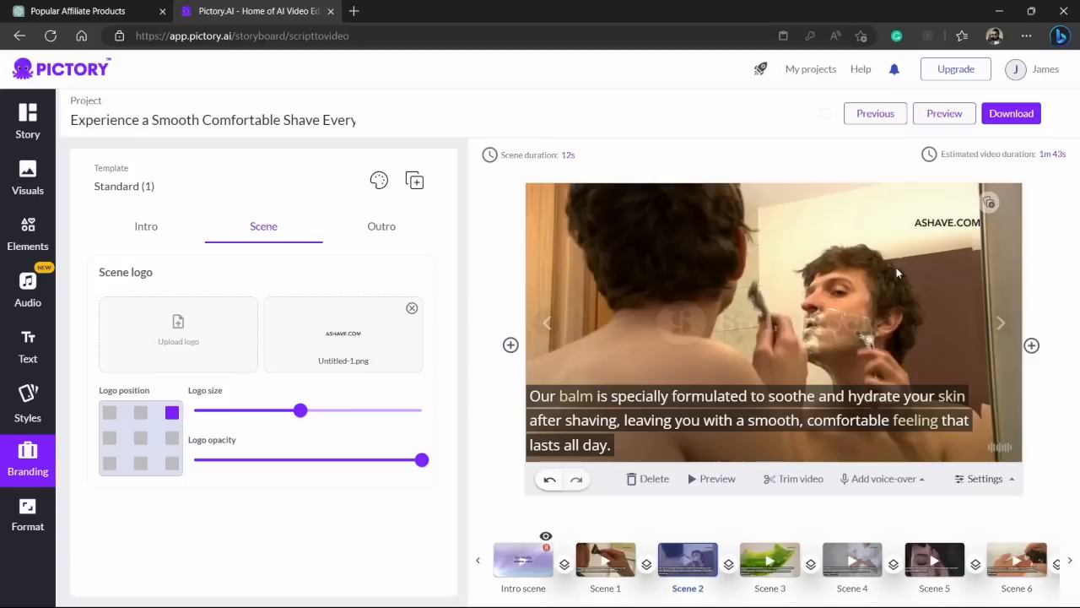
{"action": "mouse_move", "coordinate": [942, 236]}
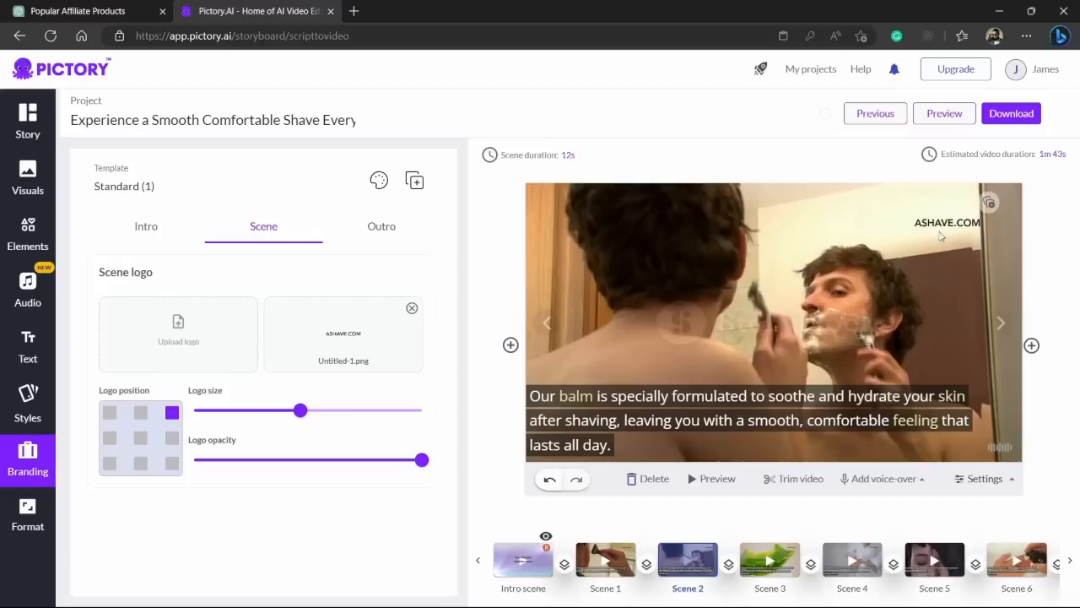
{"action": "mouse_move", "coordinate": [865, 349]}
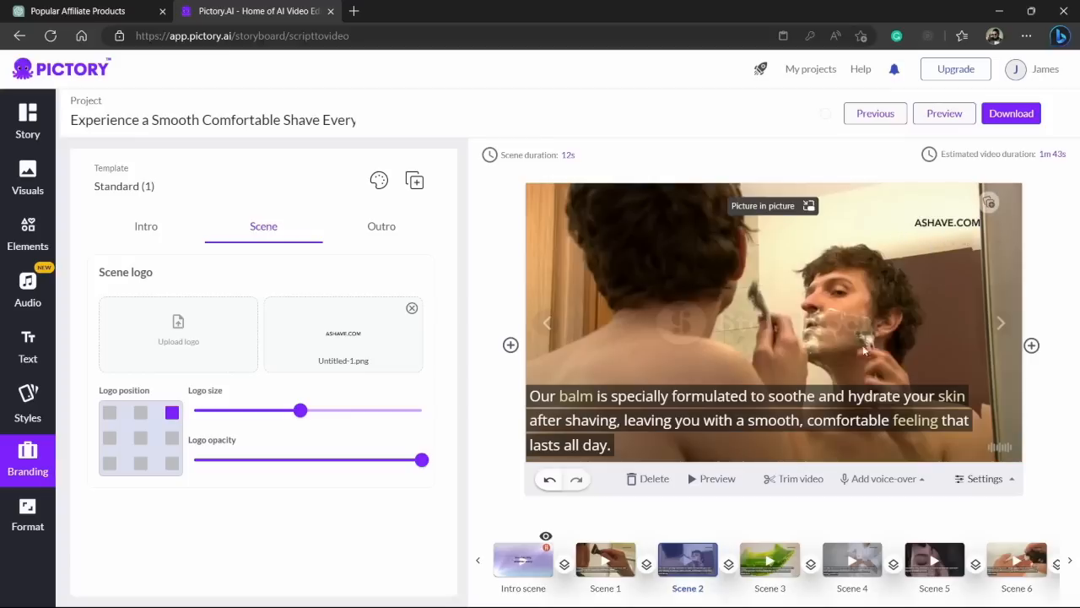
{"action": "mouse_move", "coordinate": [866, 355]}
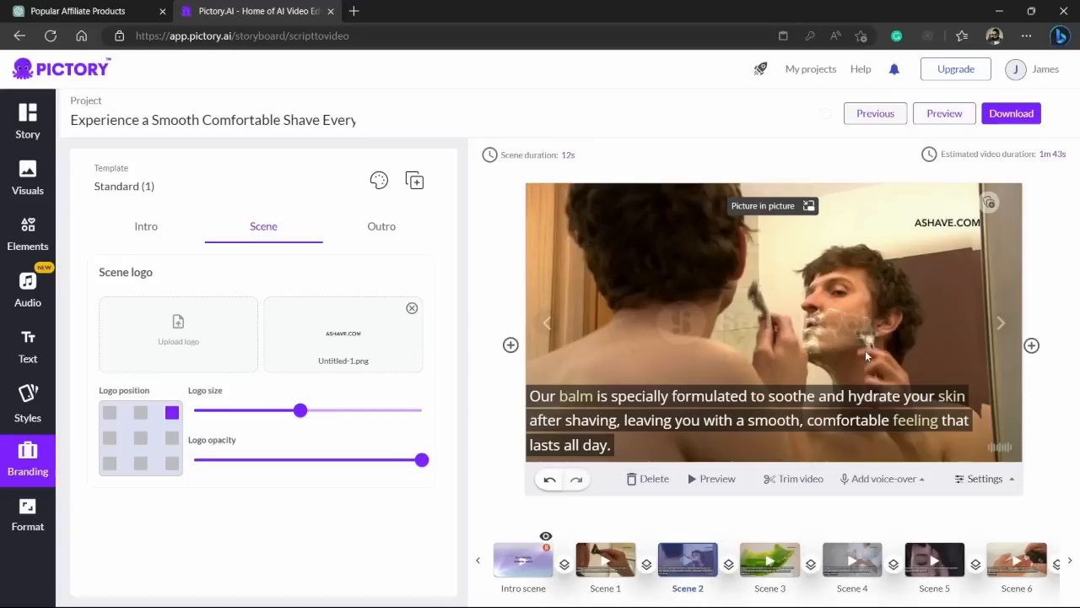
{"action": "mouse_move", "coordinate": [945, 195]}
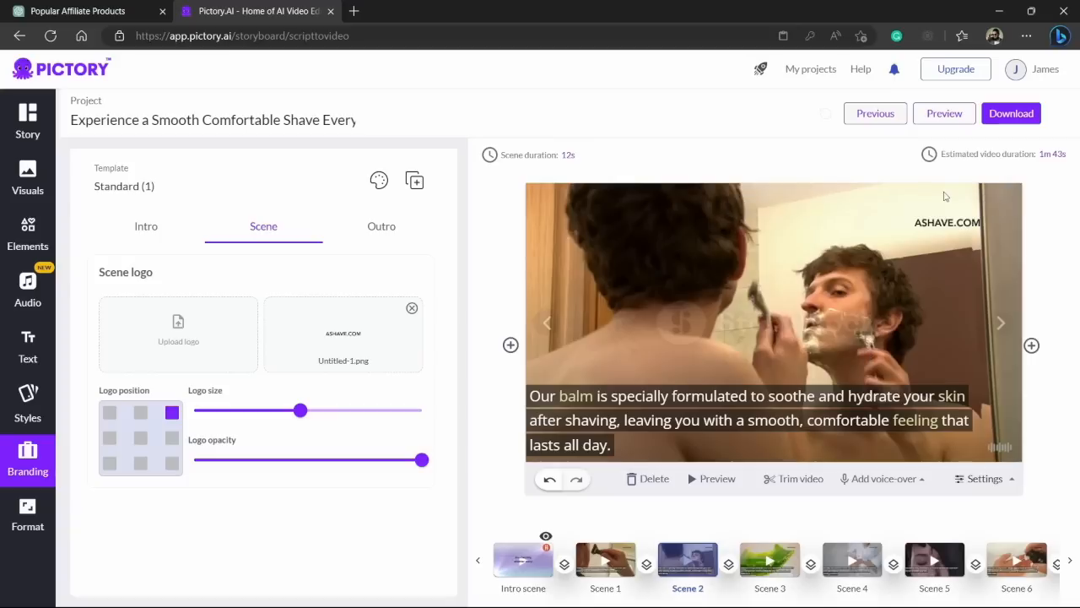
{"action": "mouse_move", "coordinate": [949, 213]}
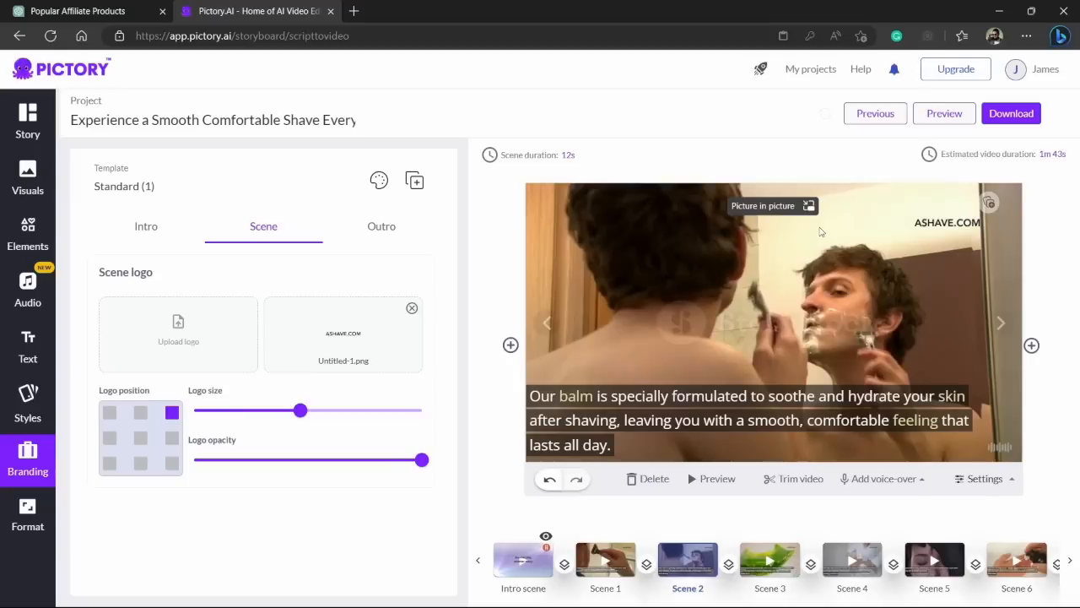
{"action": "mouse_move", "coordinate": [935, 240]}
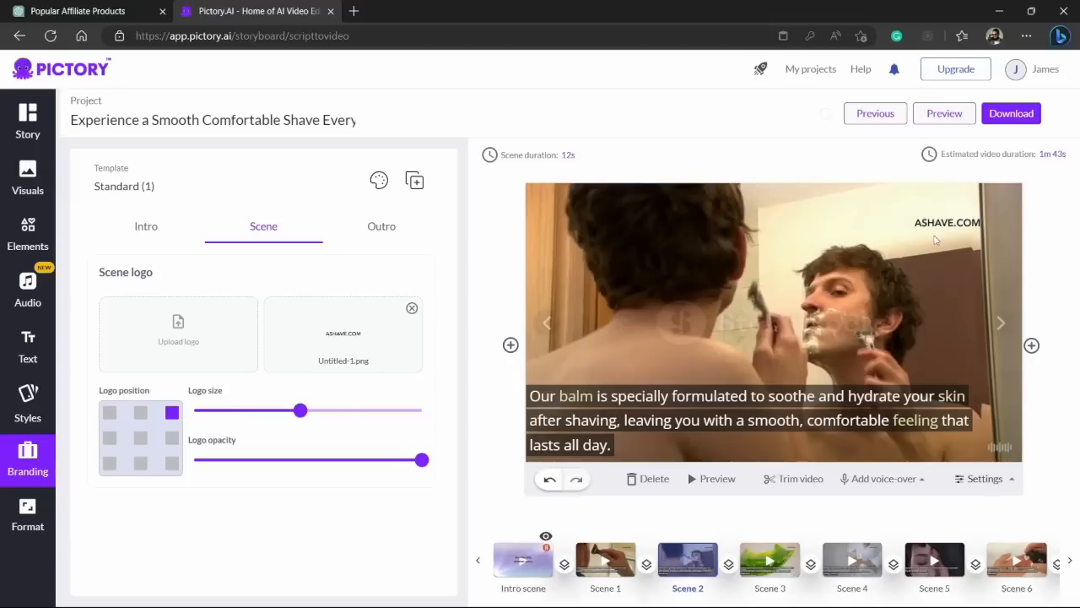
{"action": "mouse_move", "coordinate": [975, 233]}
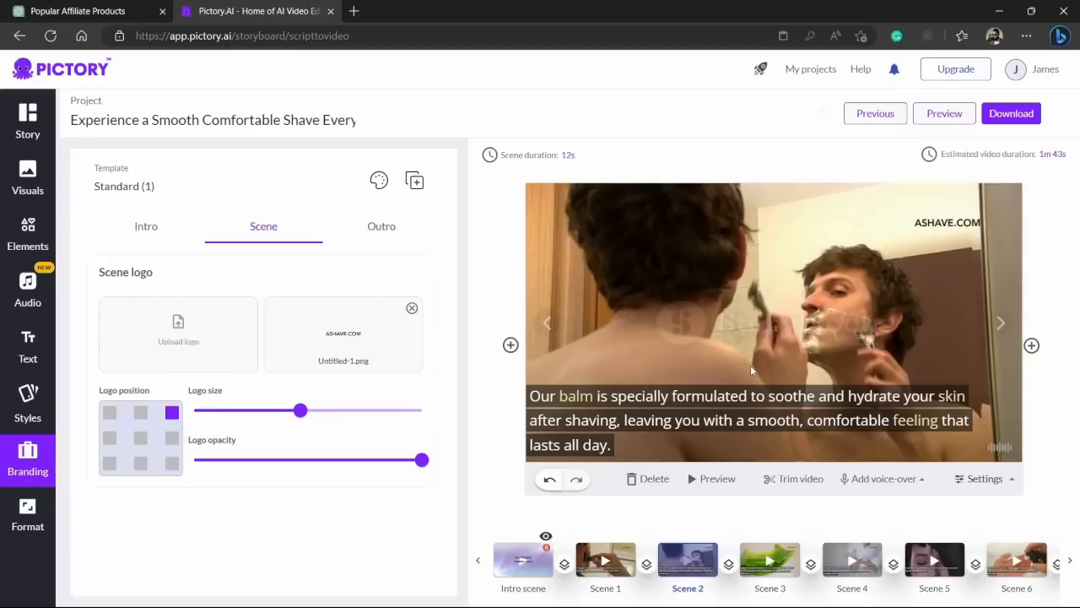
Render the after-shave balm project as a downloadable video
{"action": "left_click", "coordinate": [1011, 113]}
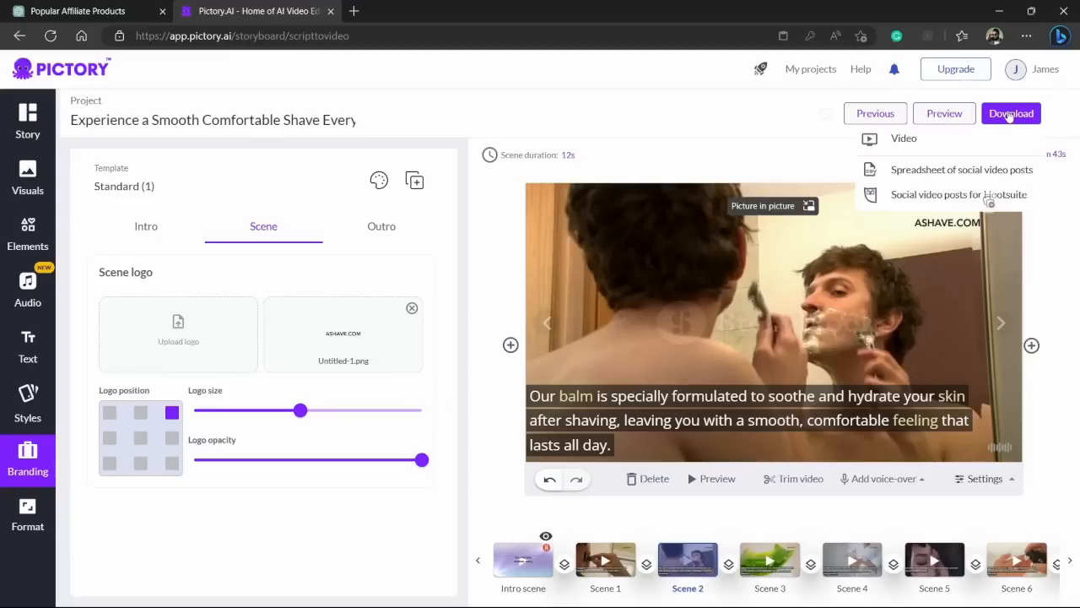
{"action": "mouse_move", "coordinate": [972, 125]}
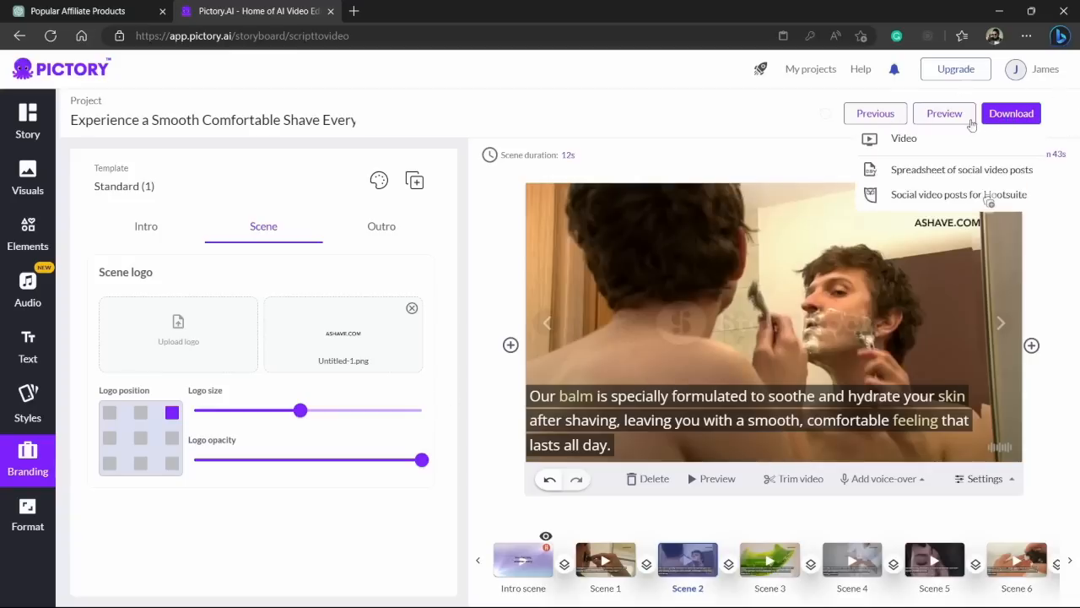
{"action": "left_click", "coordinate": [903, 138]}
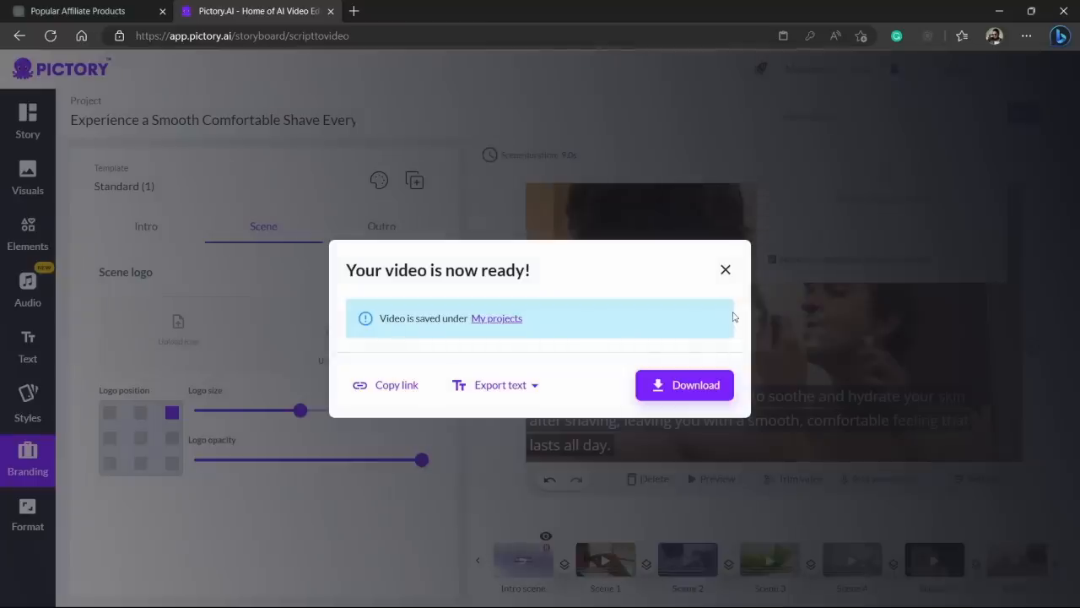
{"action": "mouse_move", "coordinate": [743, 274]}
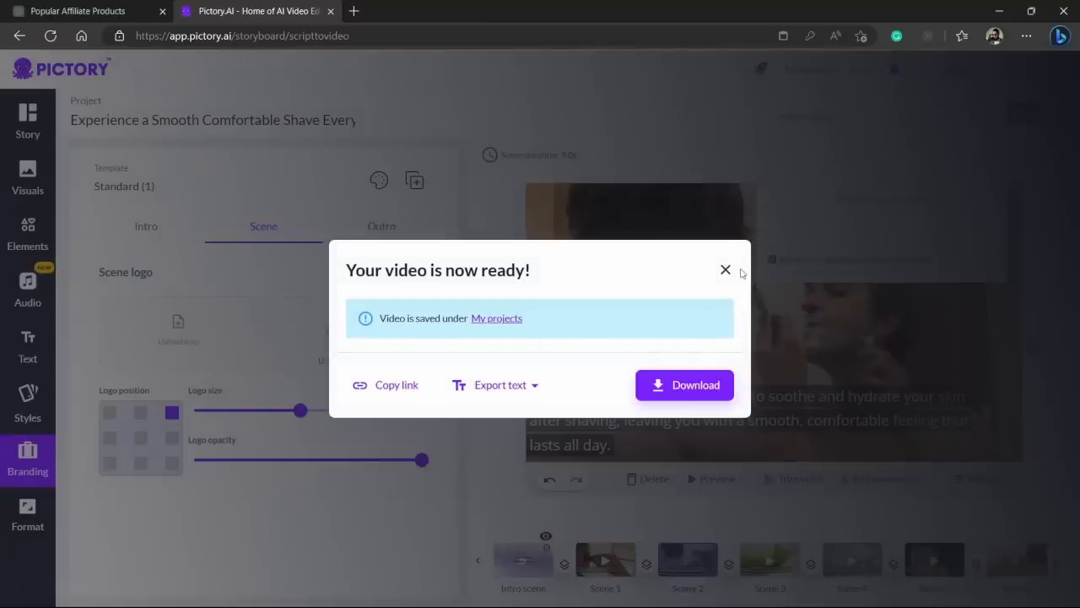
{"action": "mouse_move", "coordinate": [726, 270]}
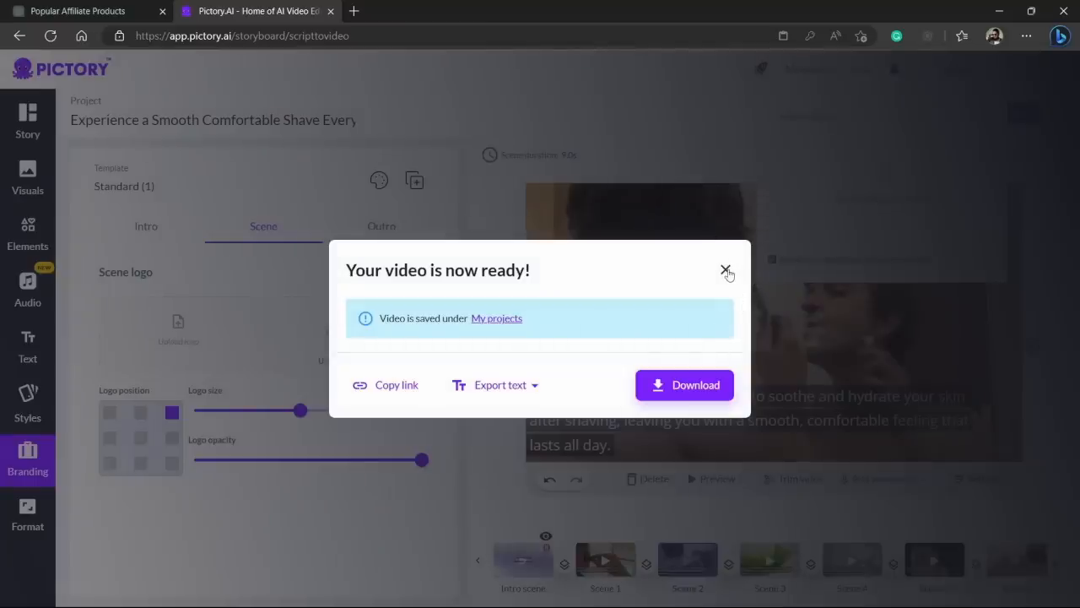
{"action": "mouse_move", "coordinate": [550, 251]}
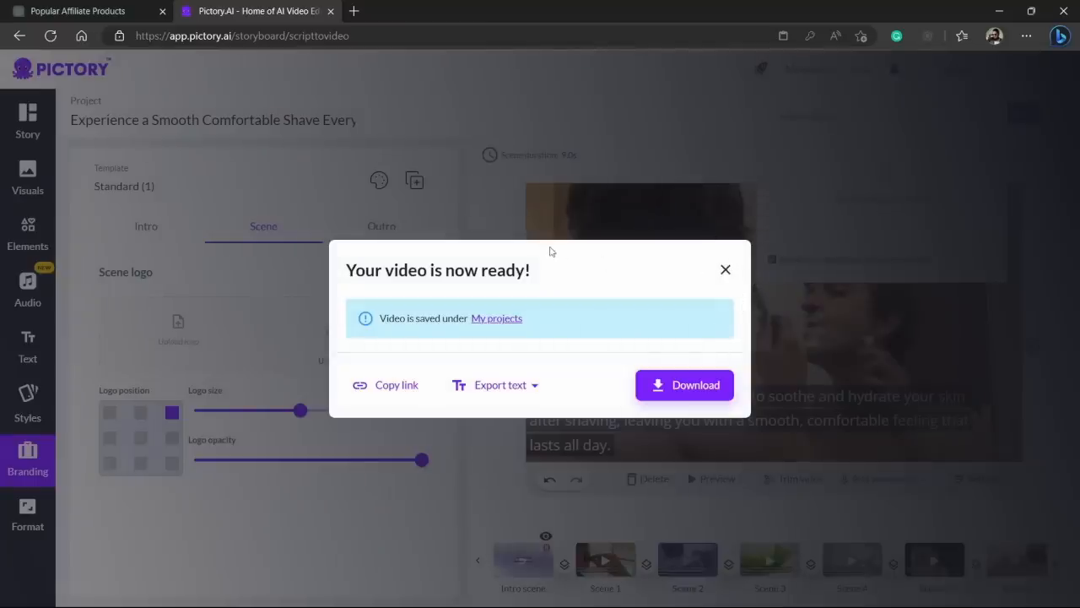